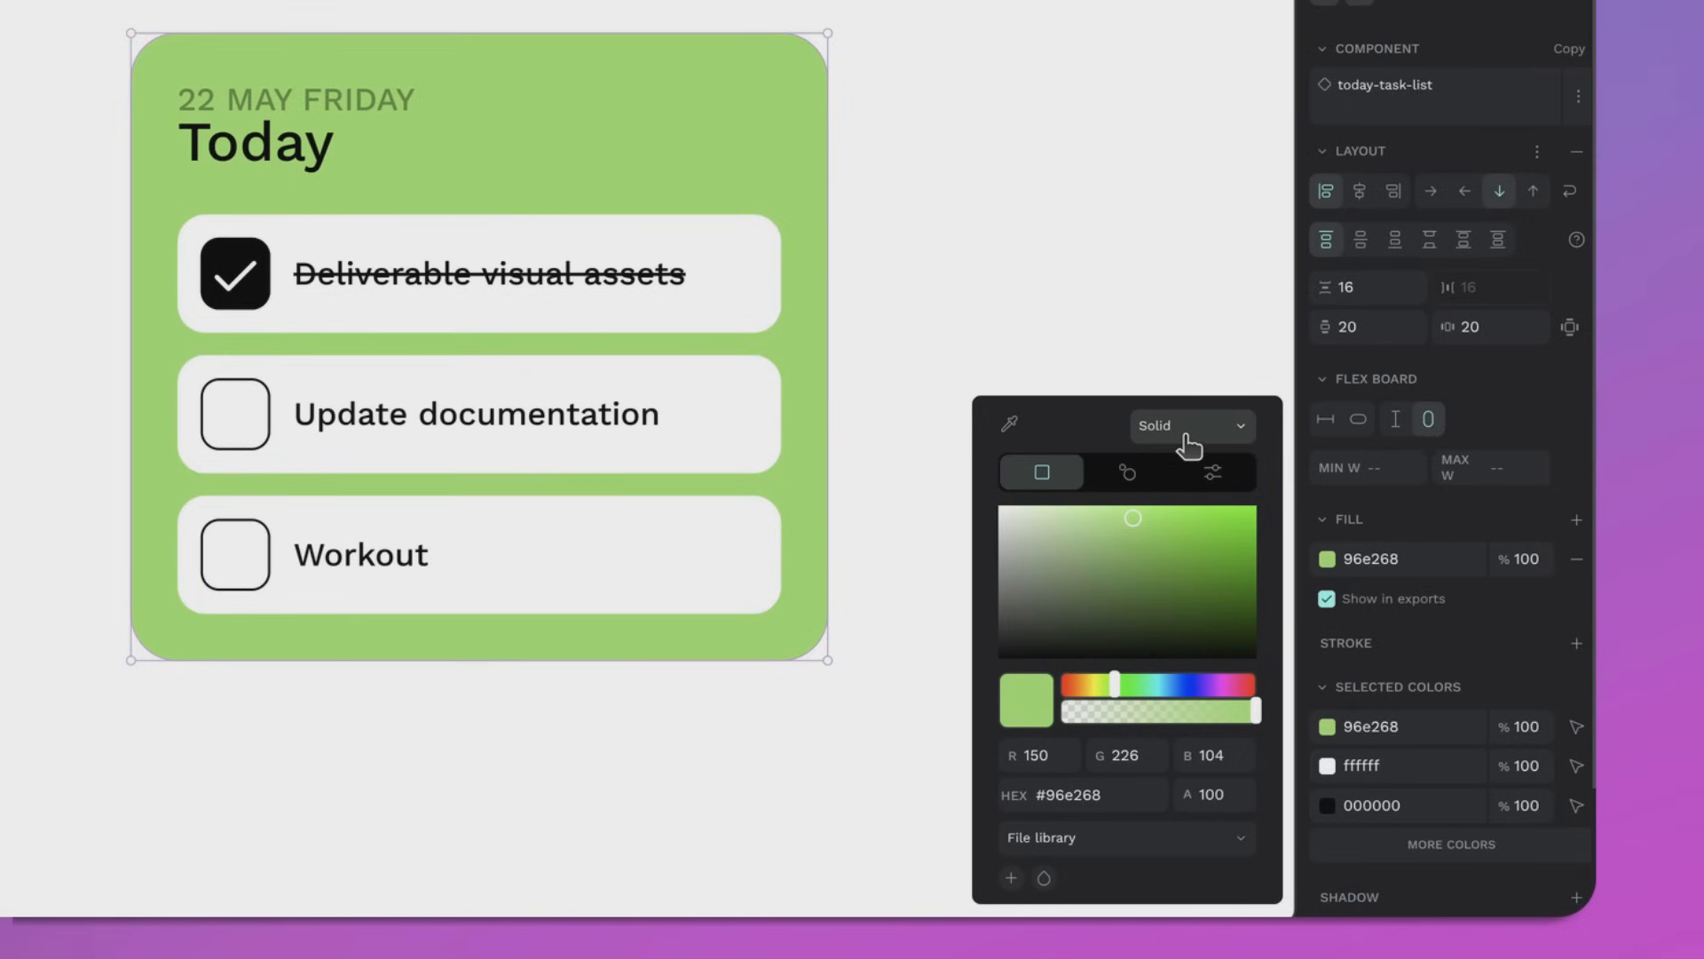
# - Switch the Today task card's solid green fill to a gradient
pyautogui.click(1189, 425)
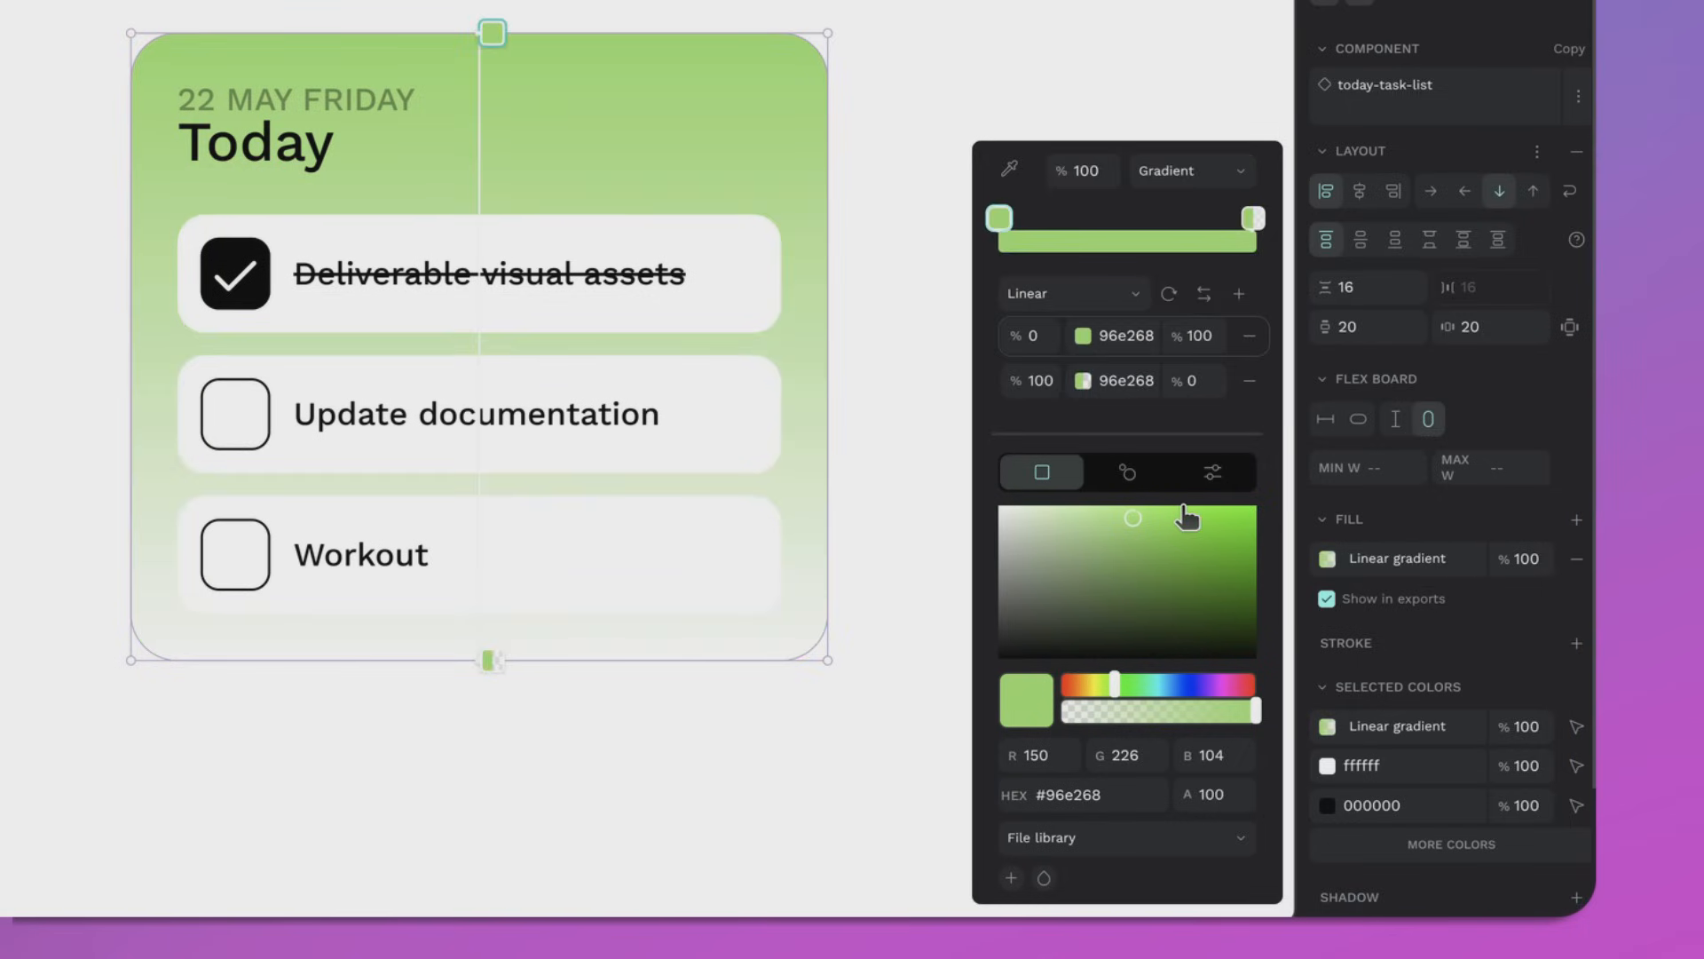
pyautogui.moveTo(1093, 418)
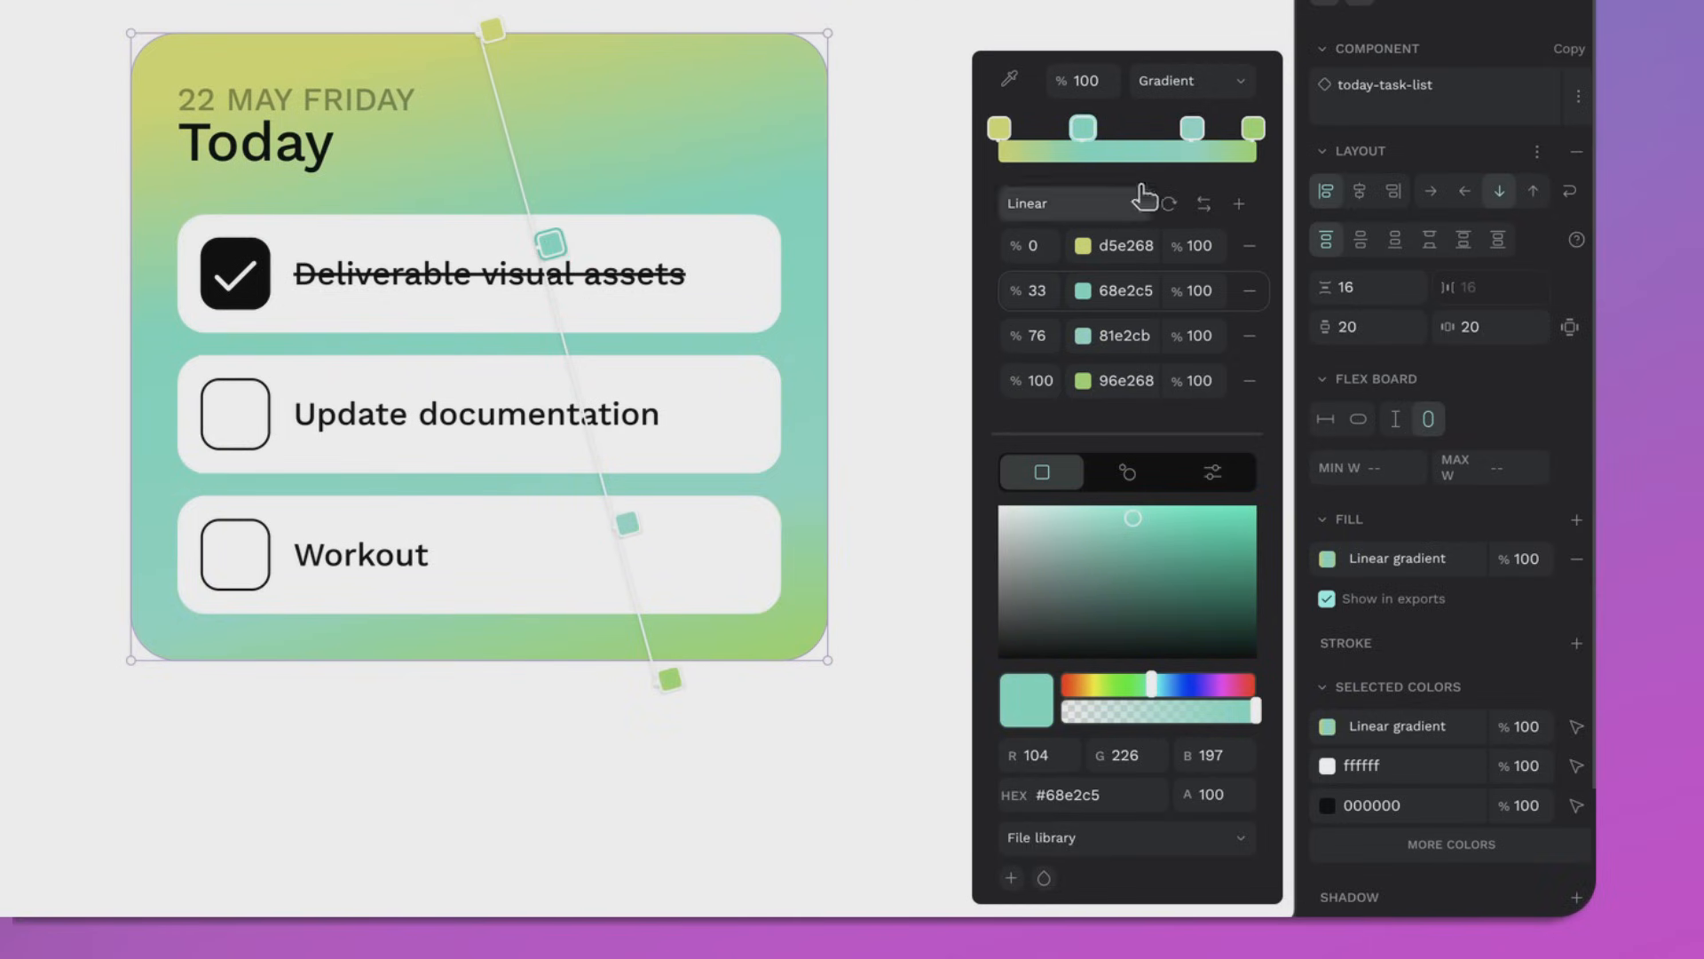
pyautogui.moveTo(701, 324)
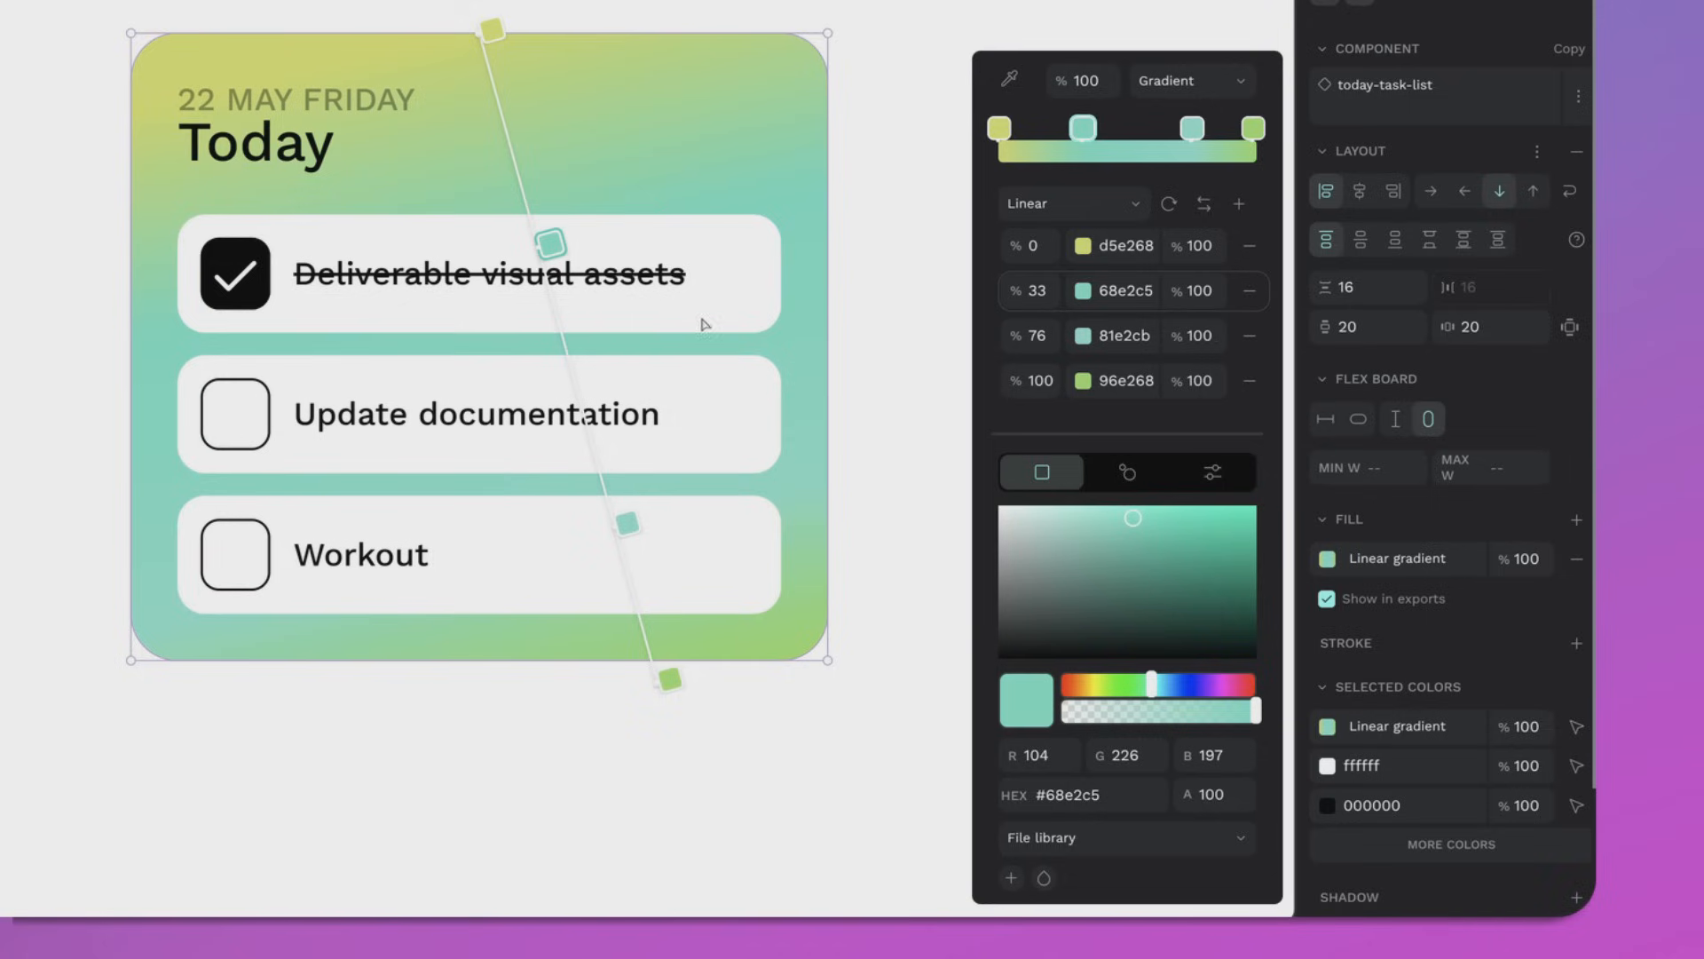
pyautogui.moveTo(1096, 209)
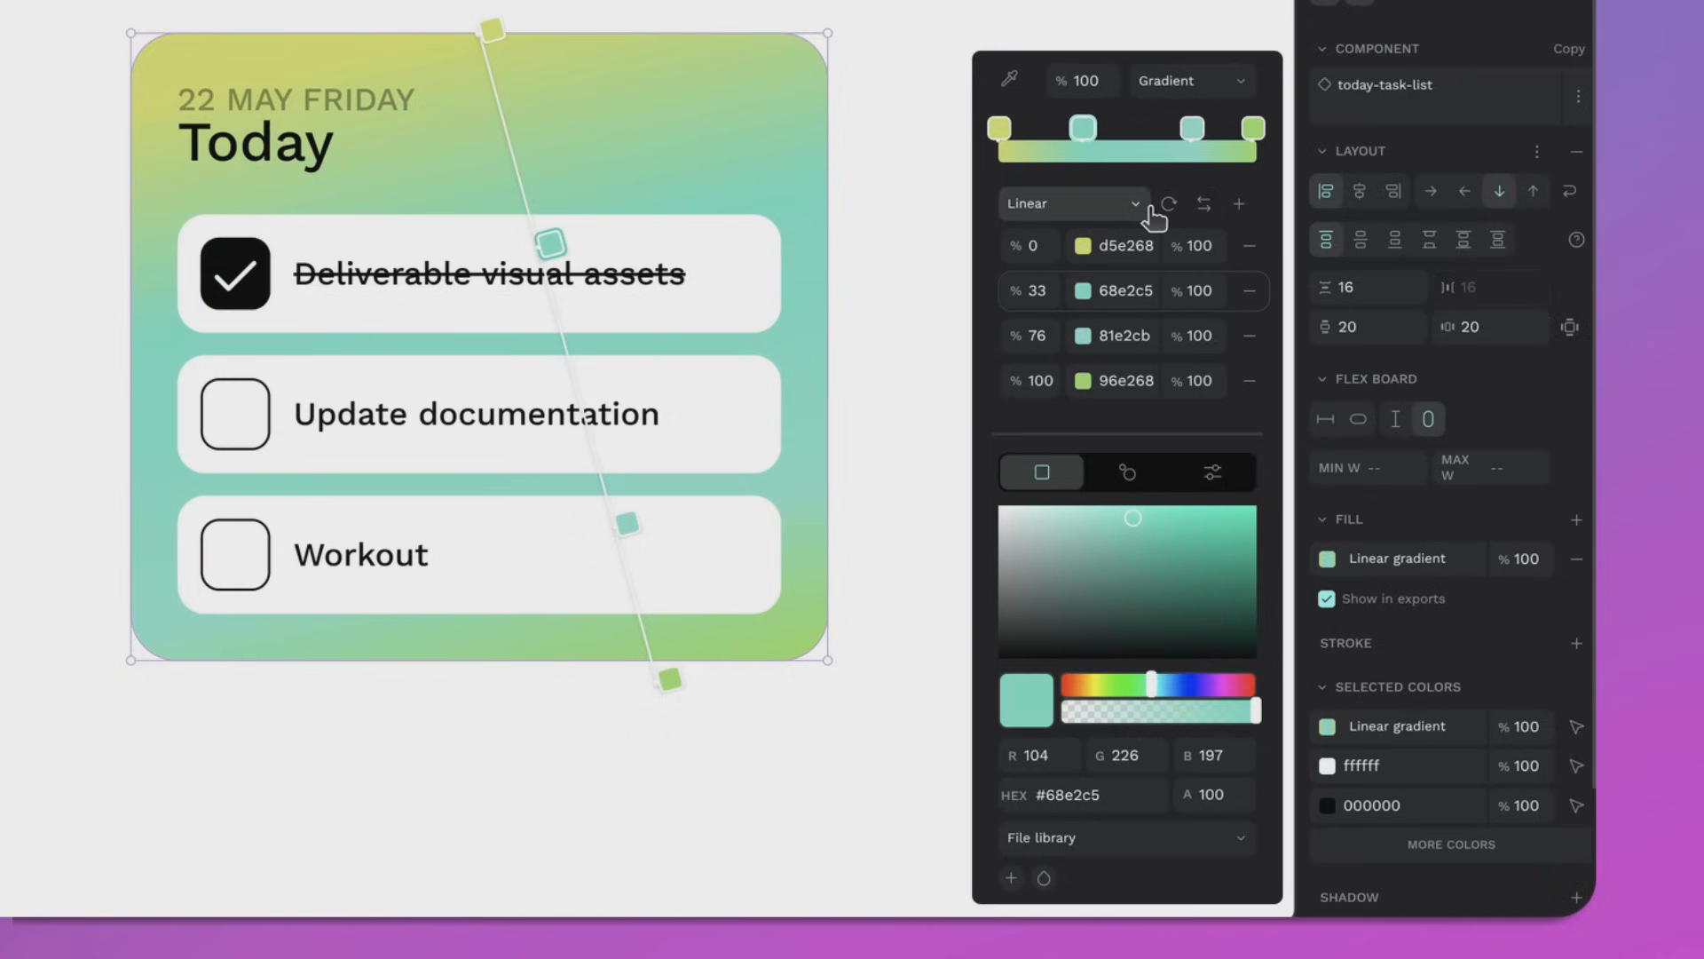
# - Rotate the card's four-stop gradient and change its type to Radial
pyautogui.click(1170, 204)
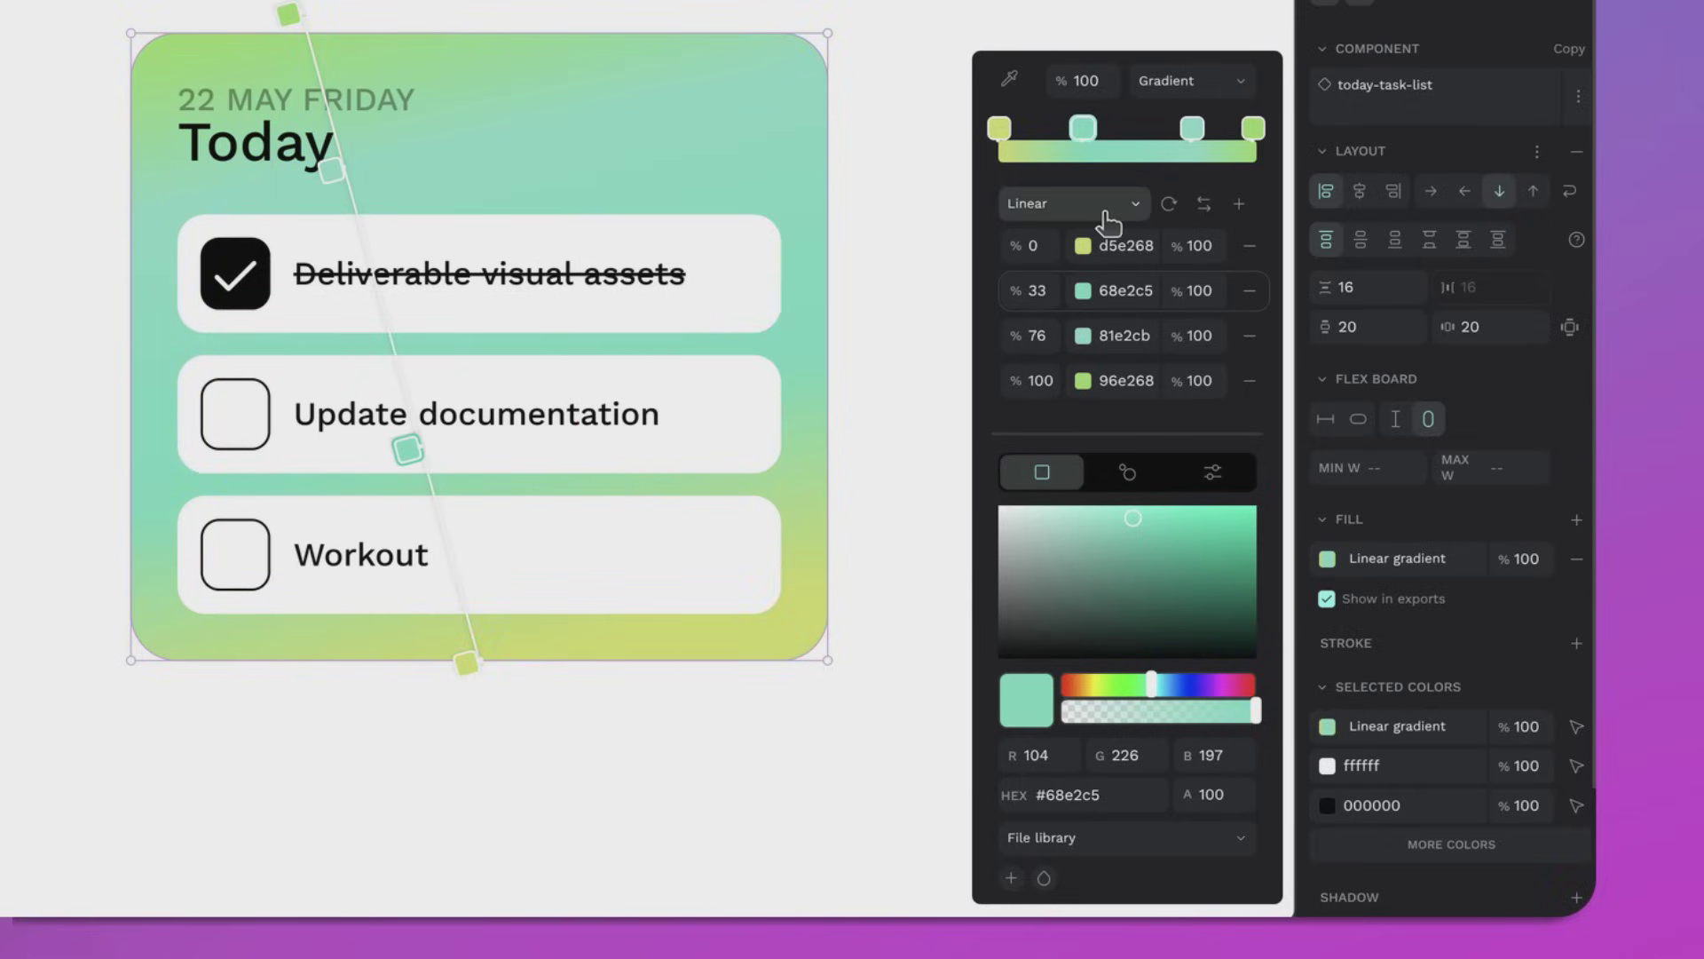
pyautogui.click(1070, 203)
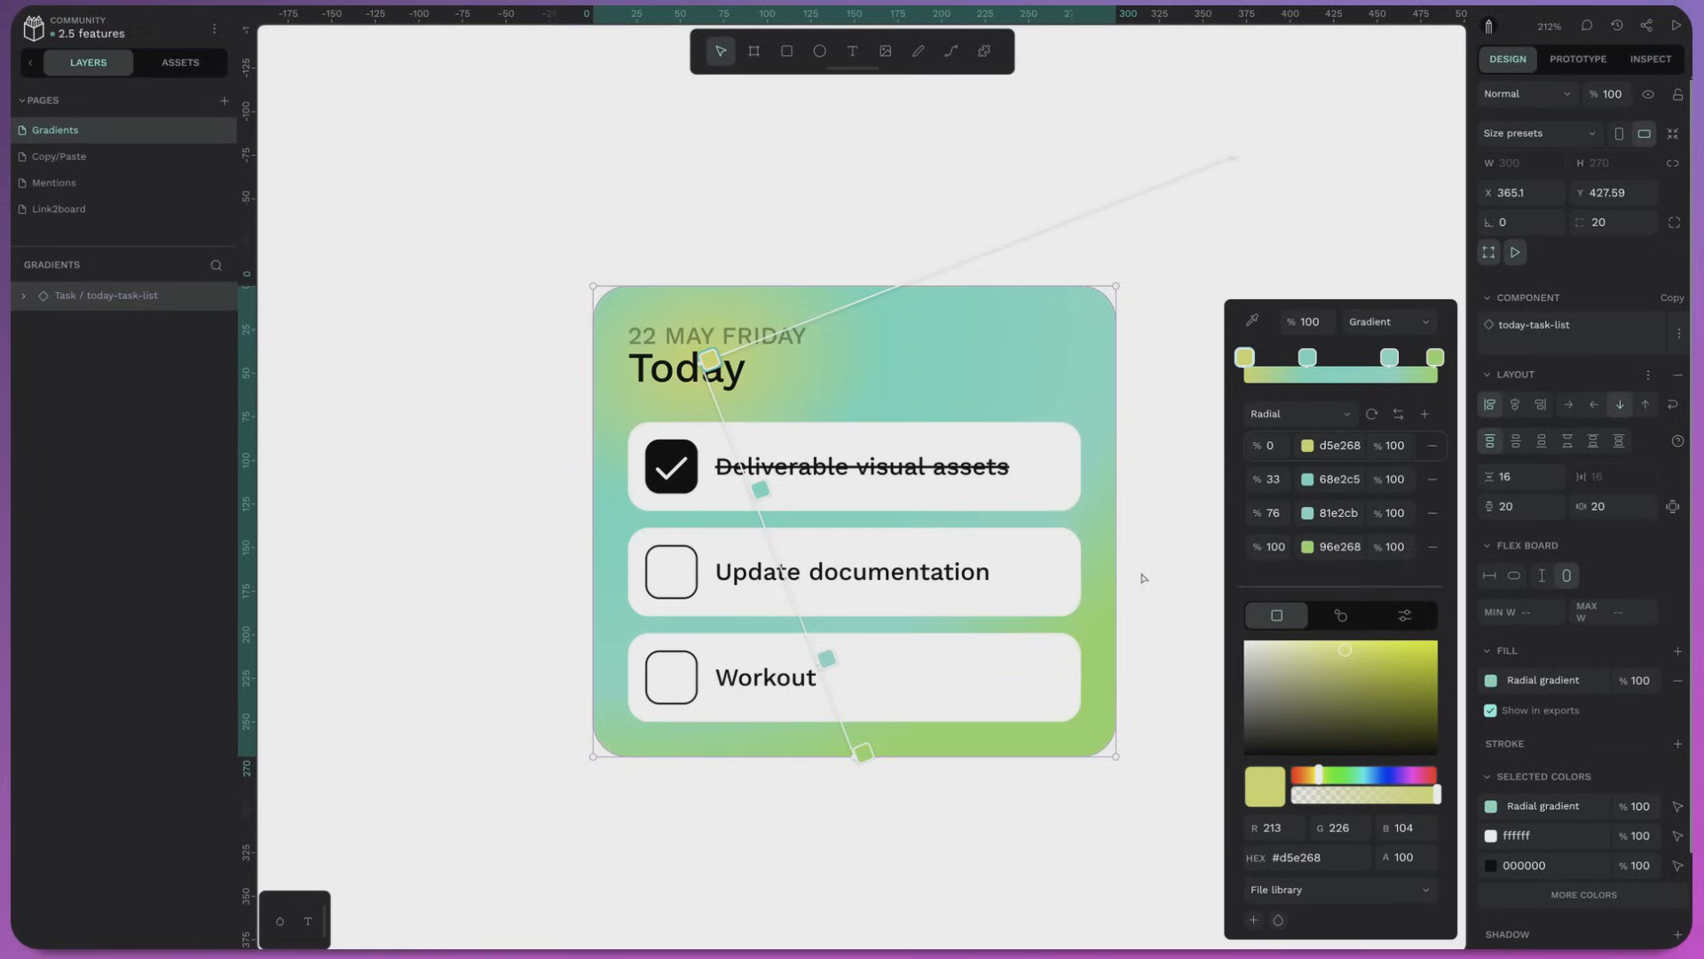
pyautogui.click(53, 181)
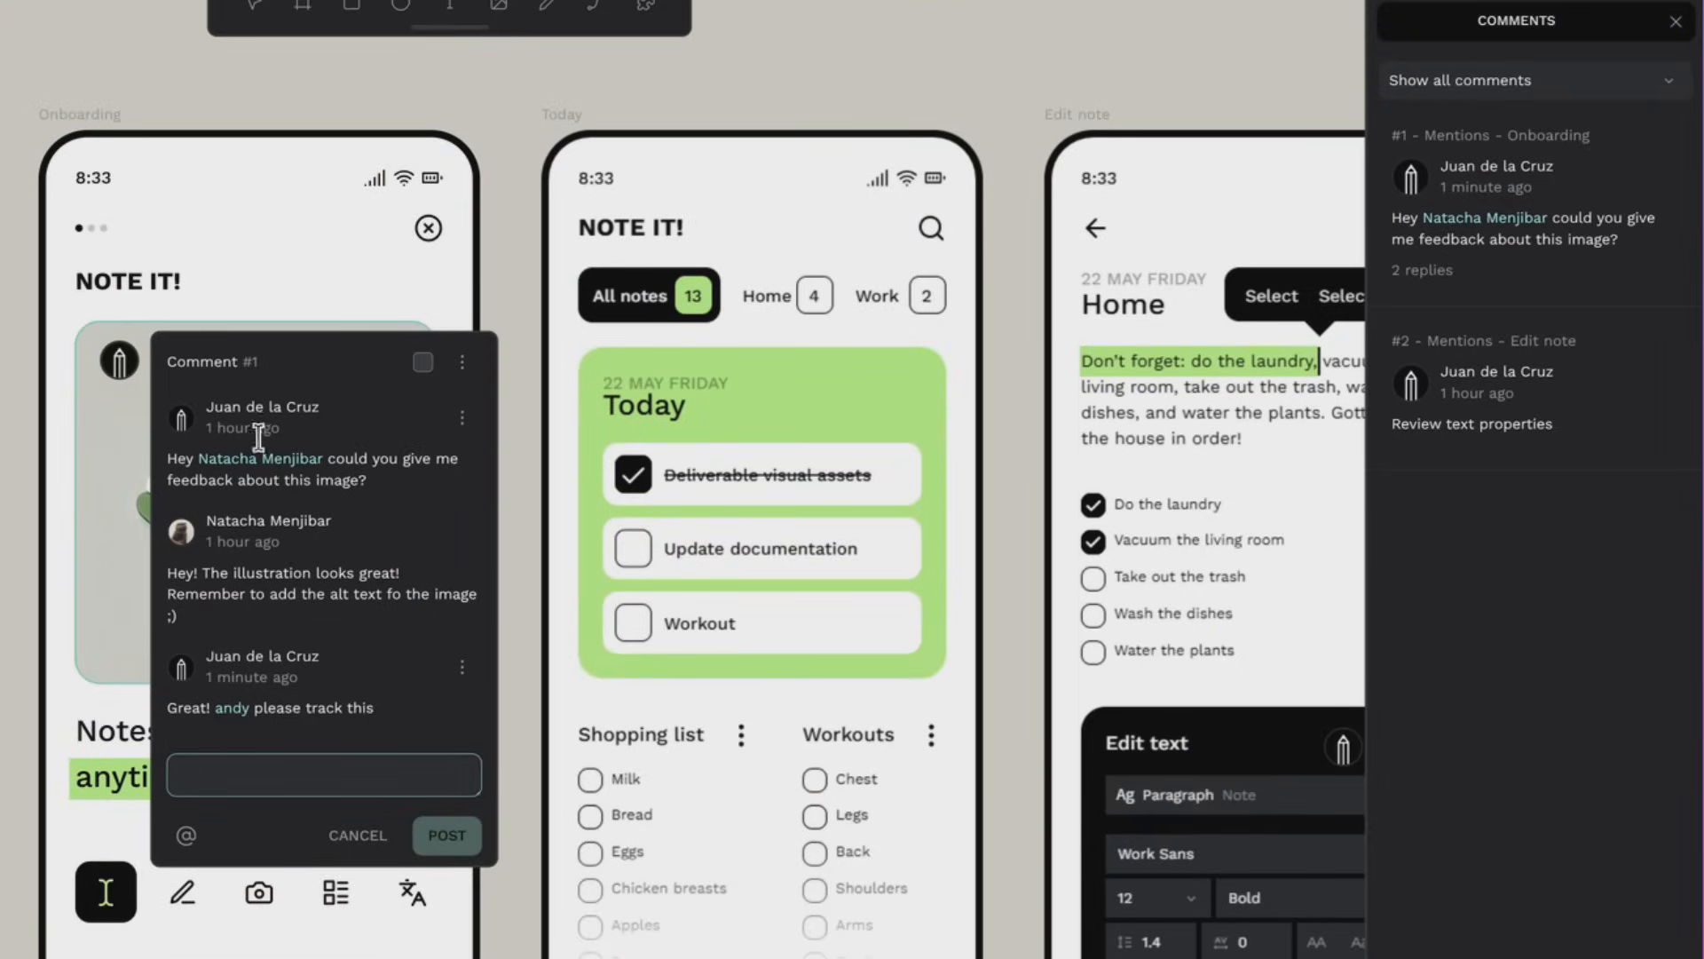
pyautogui.moveTo(222, 740)
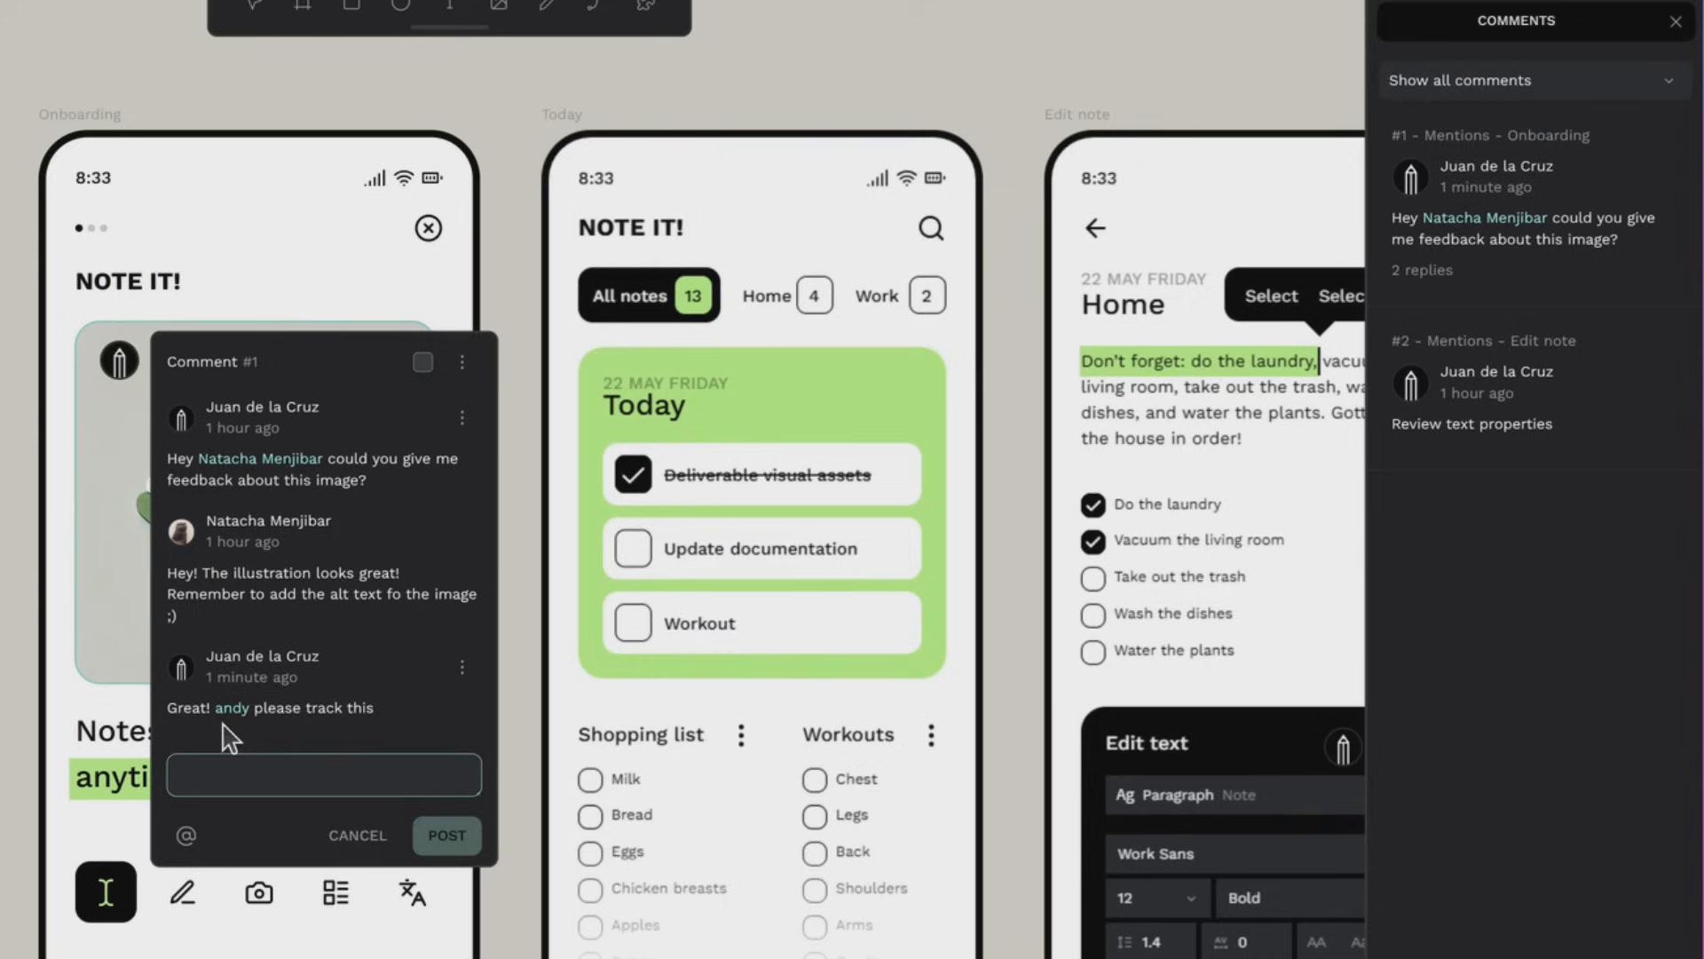
pyautogui.click(323, 774)
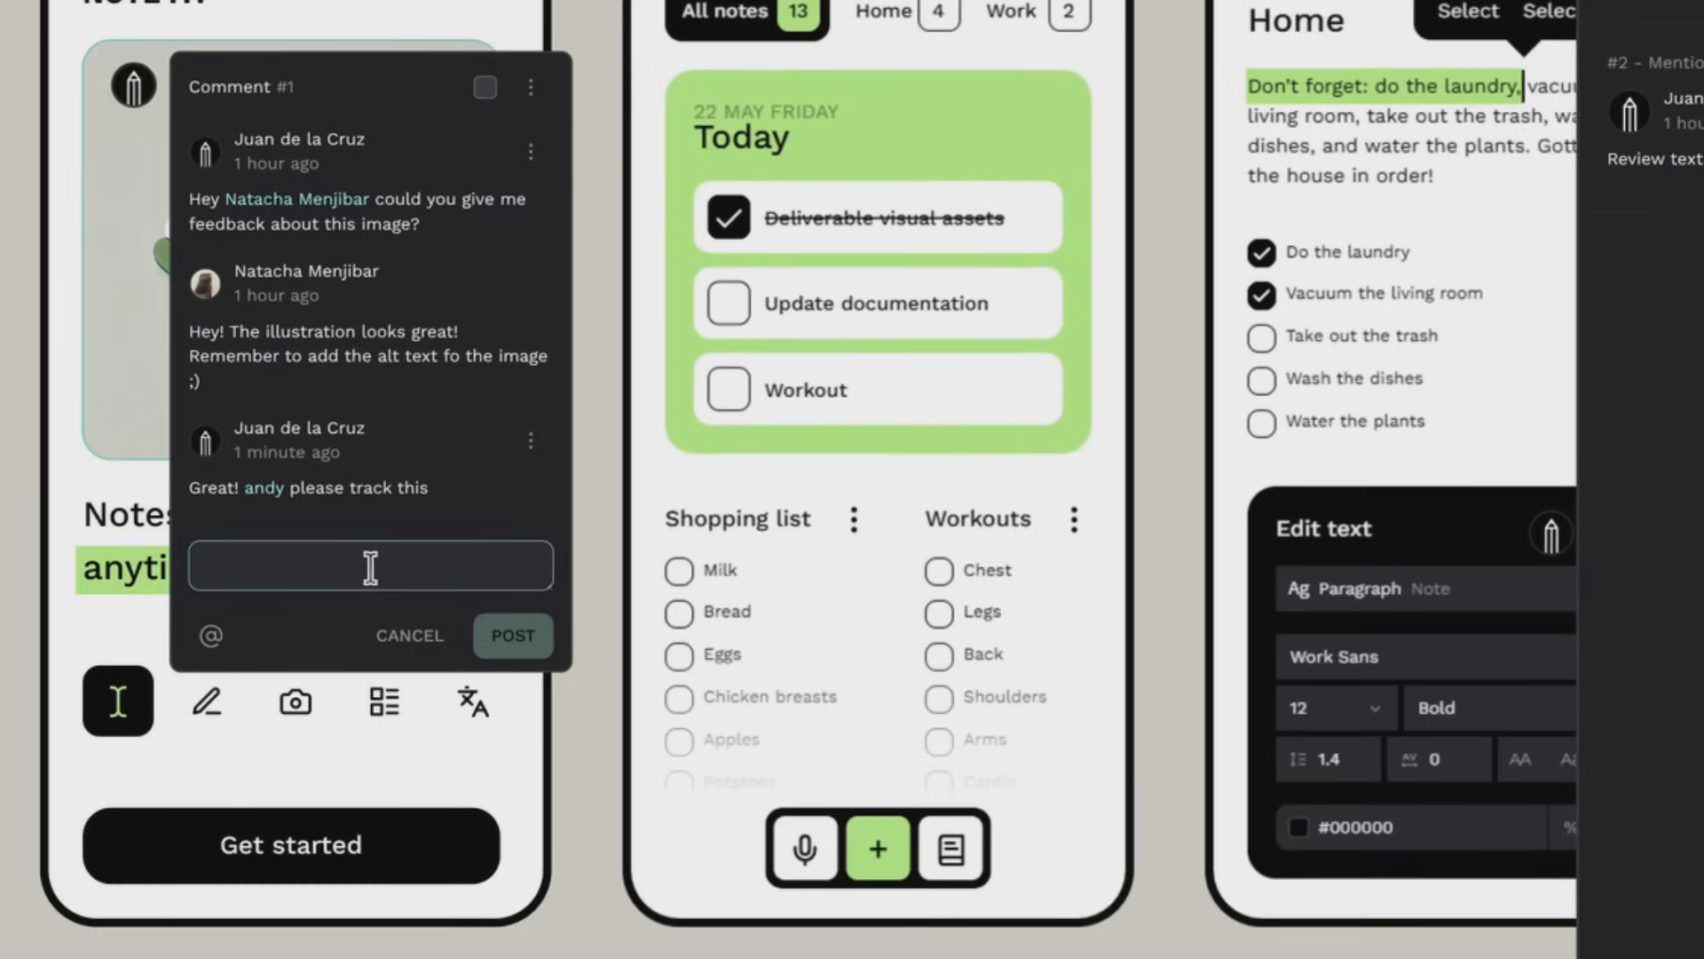
pyautogui.write('clara')
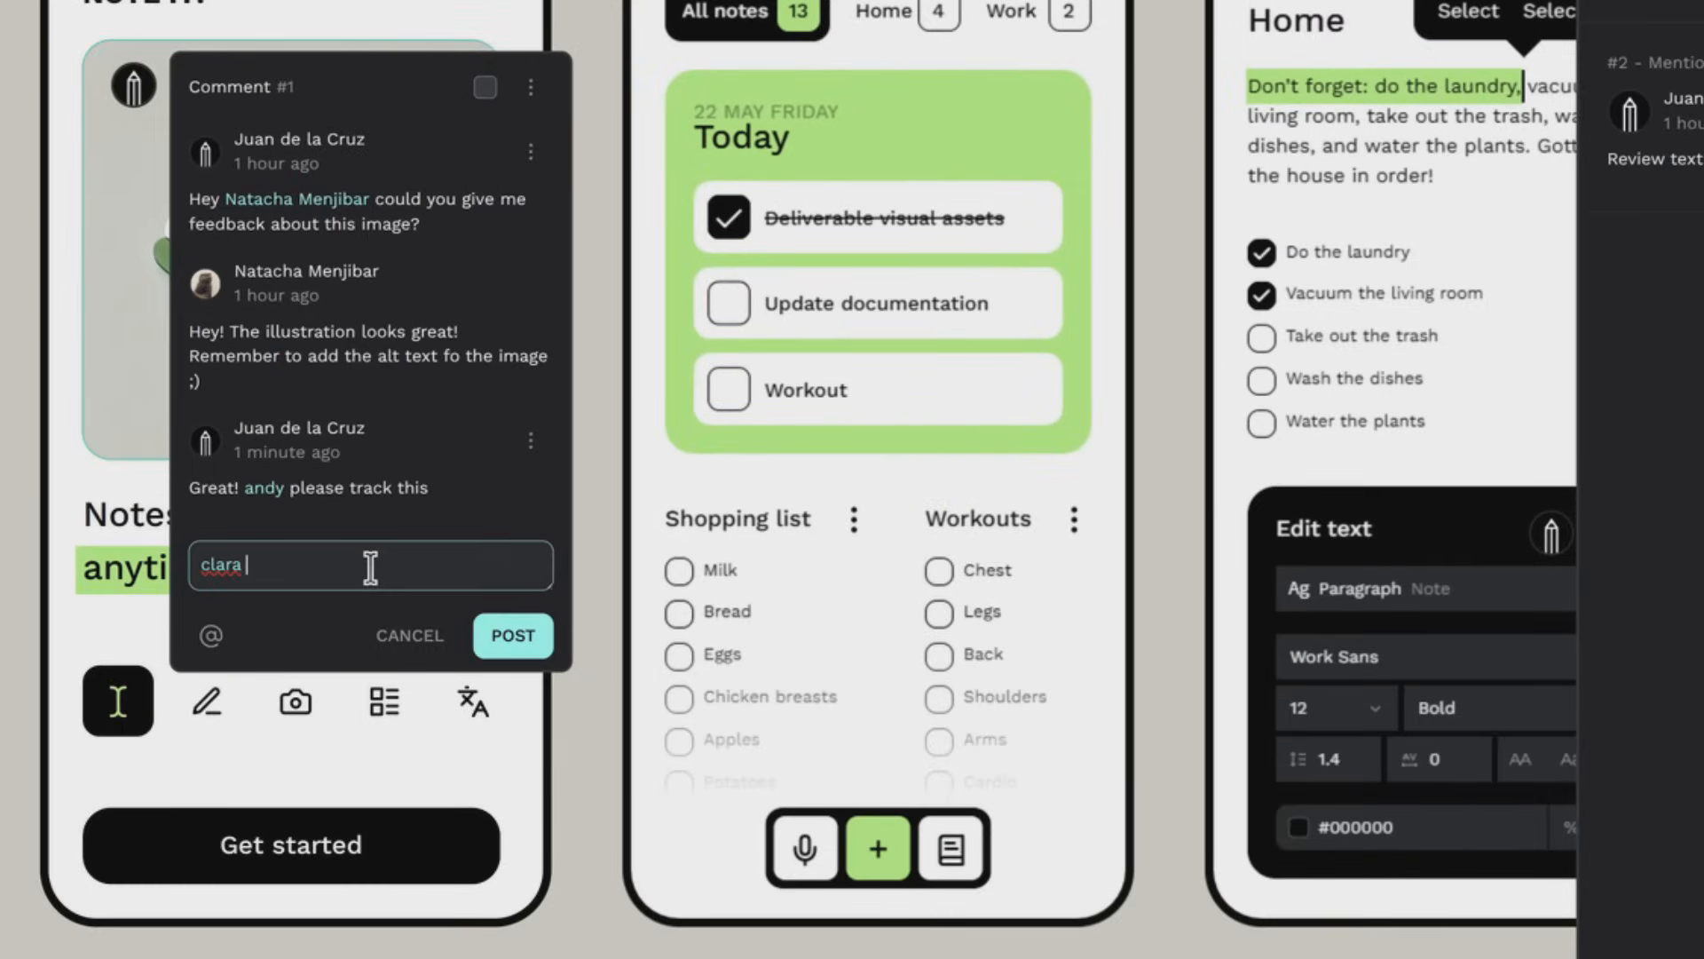
pyautogui.write('what do you think?')
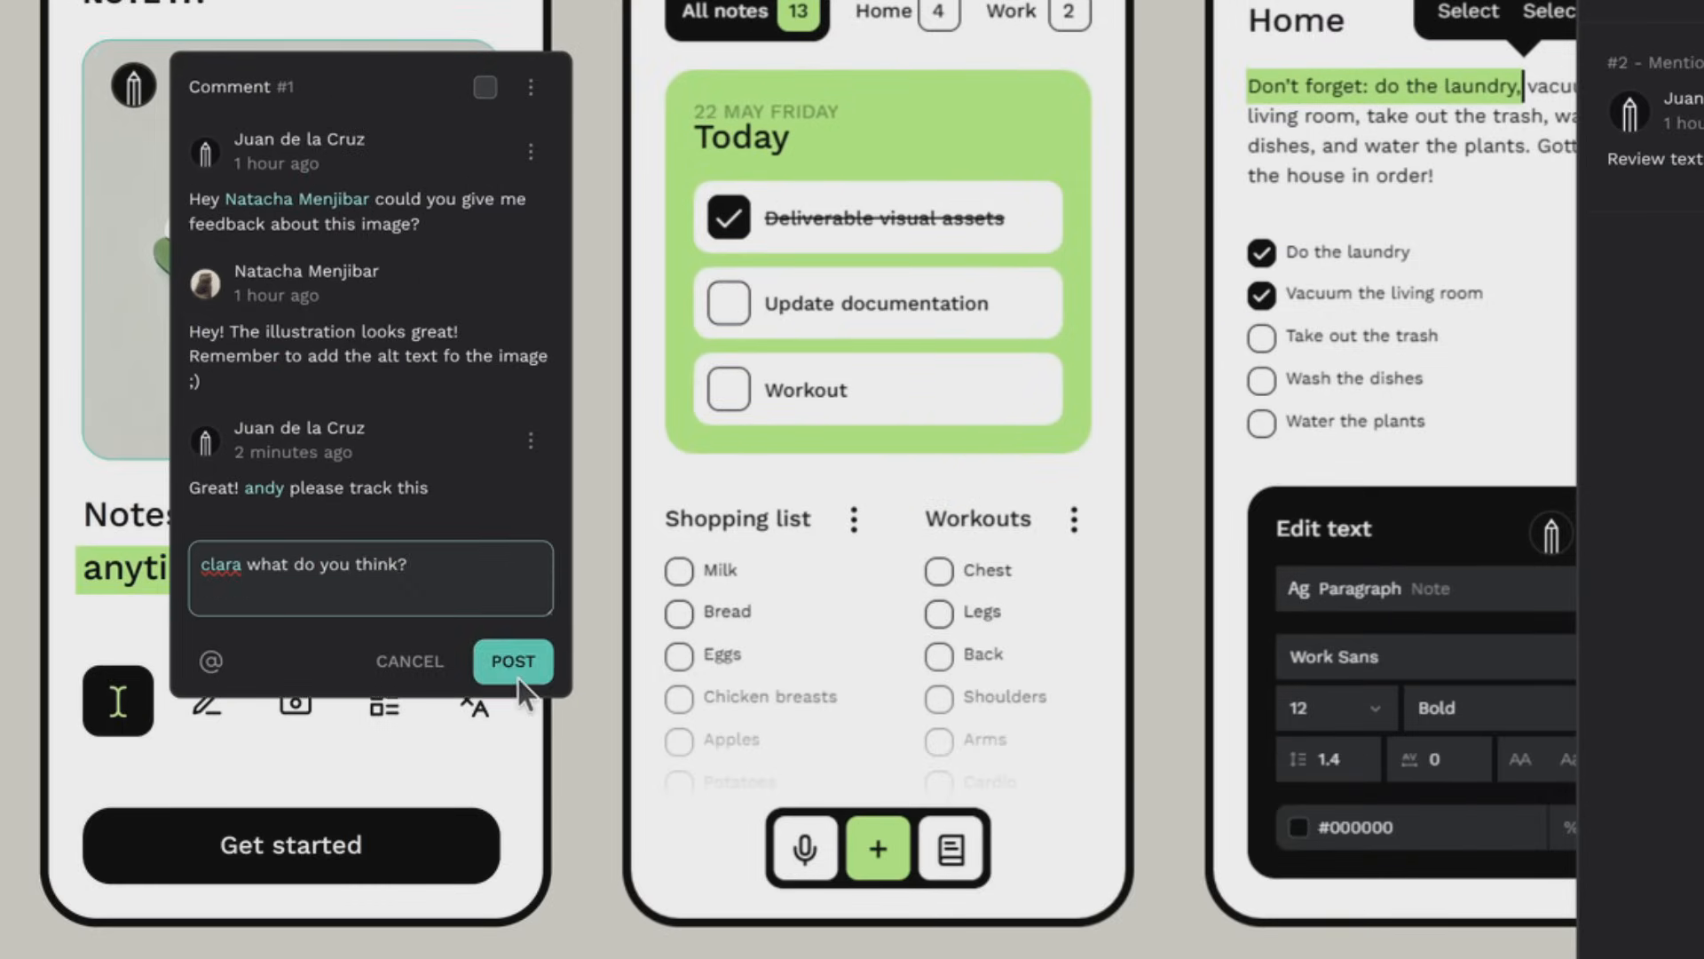
pyautogui.click(512, 661)
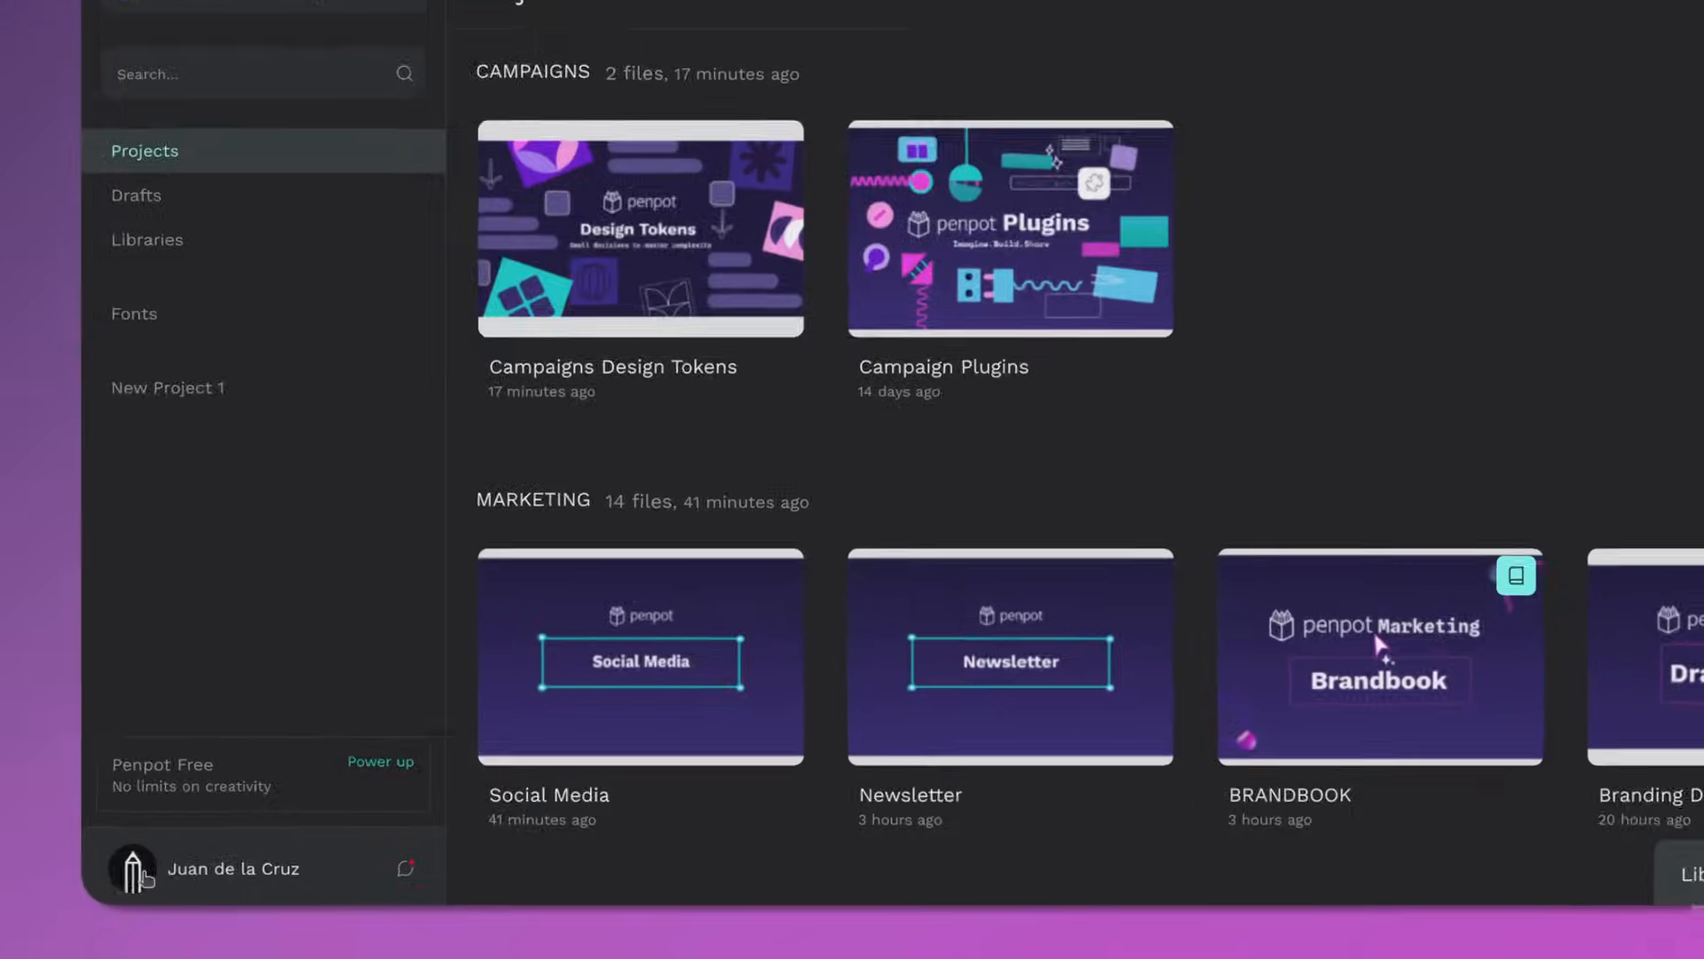
pyautogui.click(134, 867)
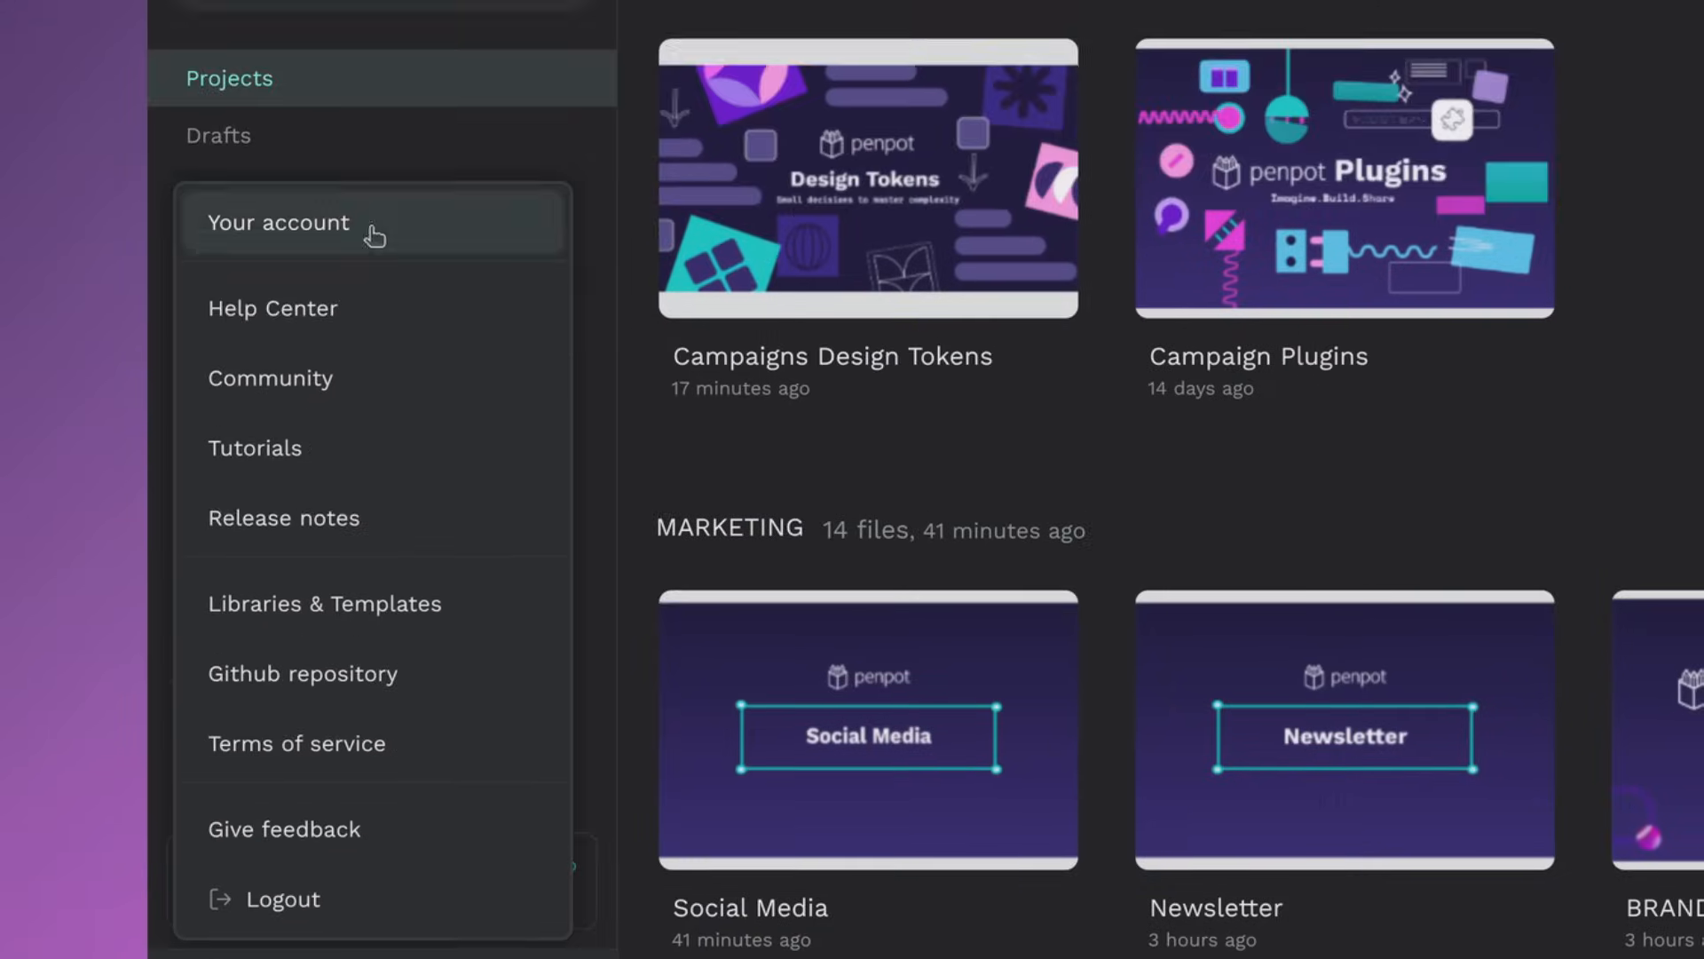
pyautogui.click(277, 222)
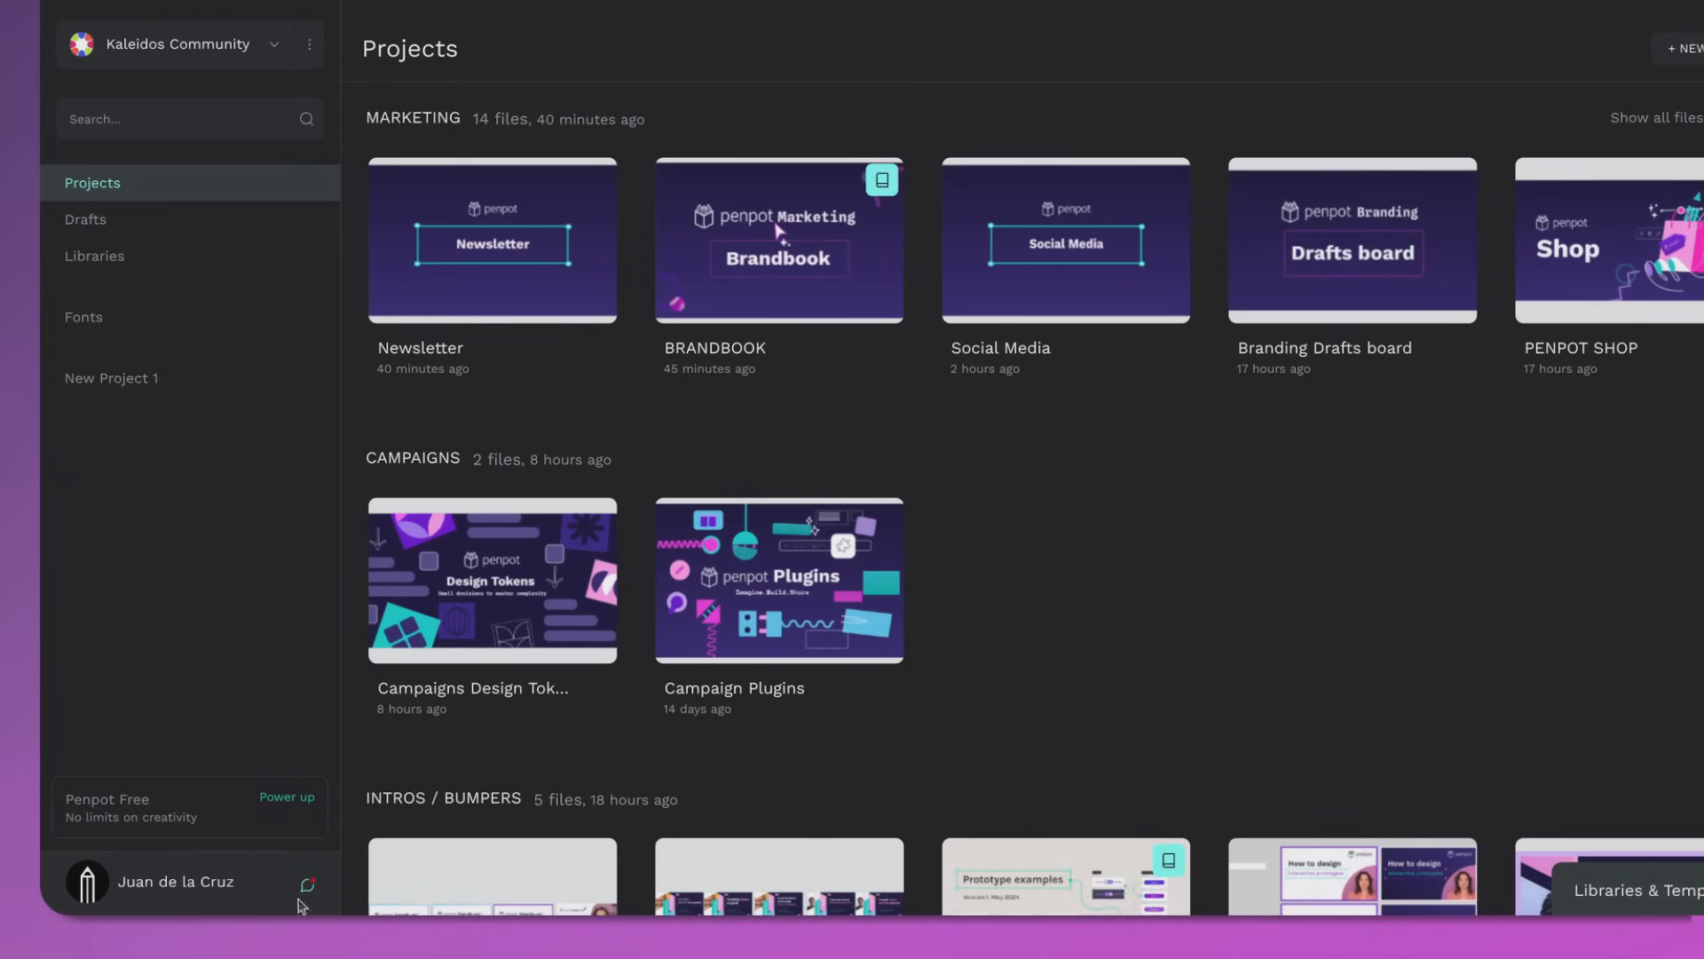
# - Open the notifications list and scroll through the Campaigns Design Tokens comment mentions
pyautogui.click(305, 881)
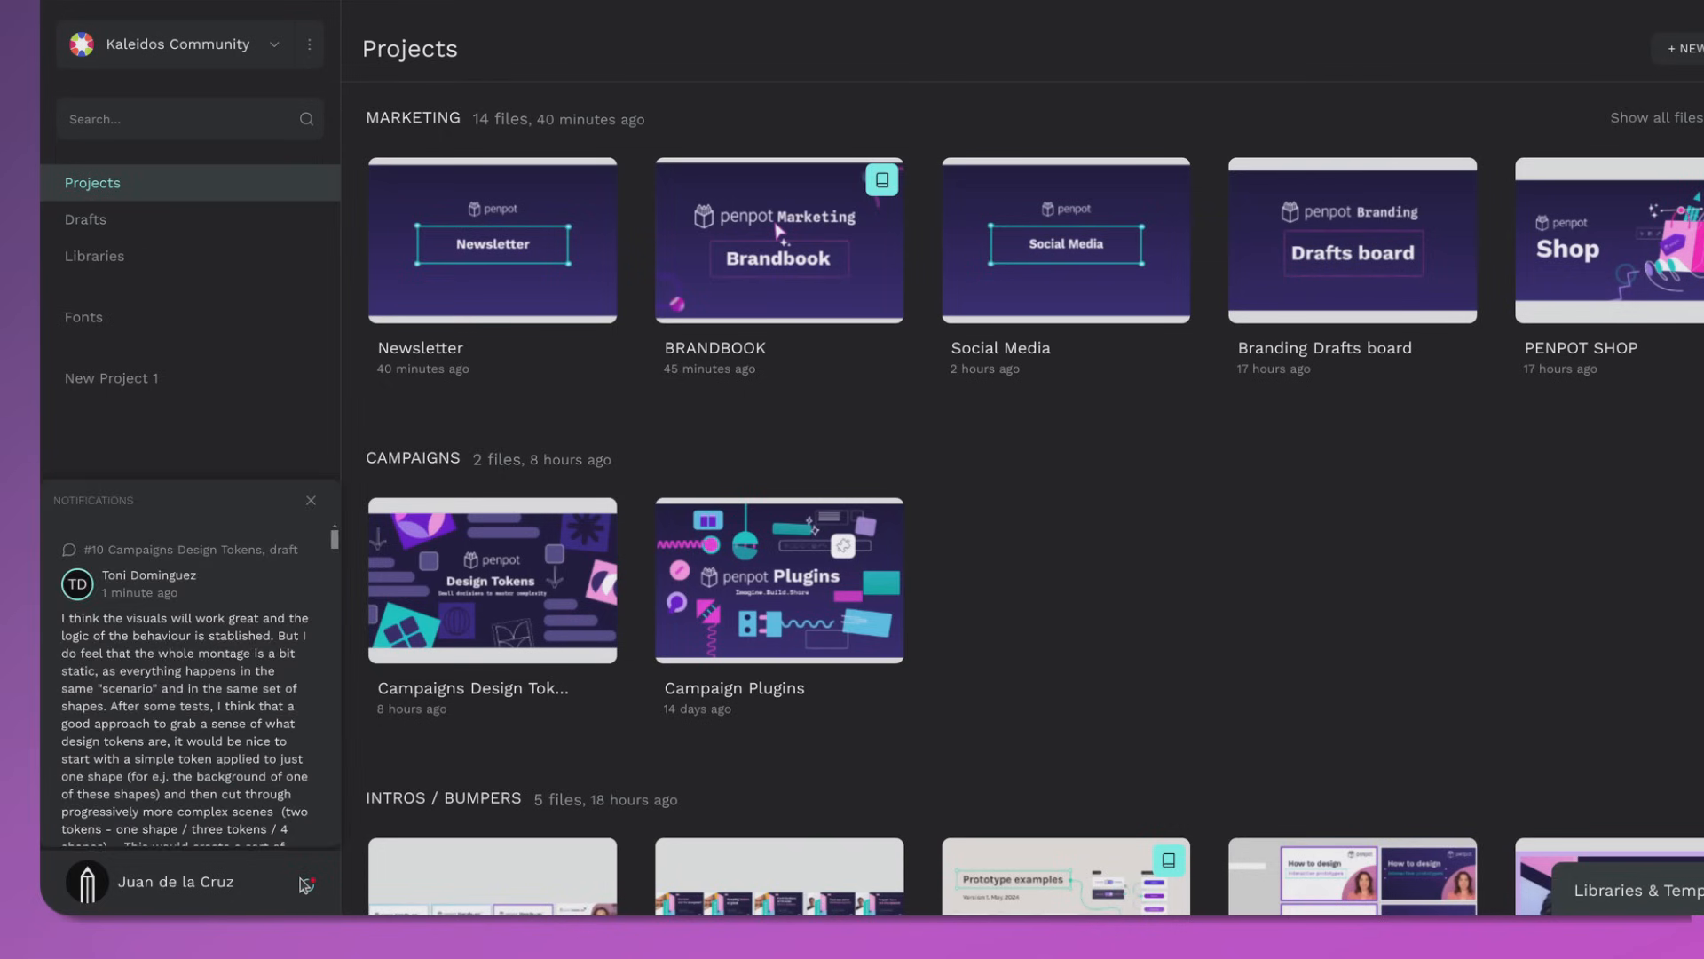
pyautogui.moveTo(277, 790)
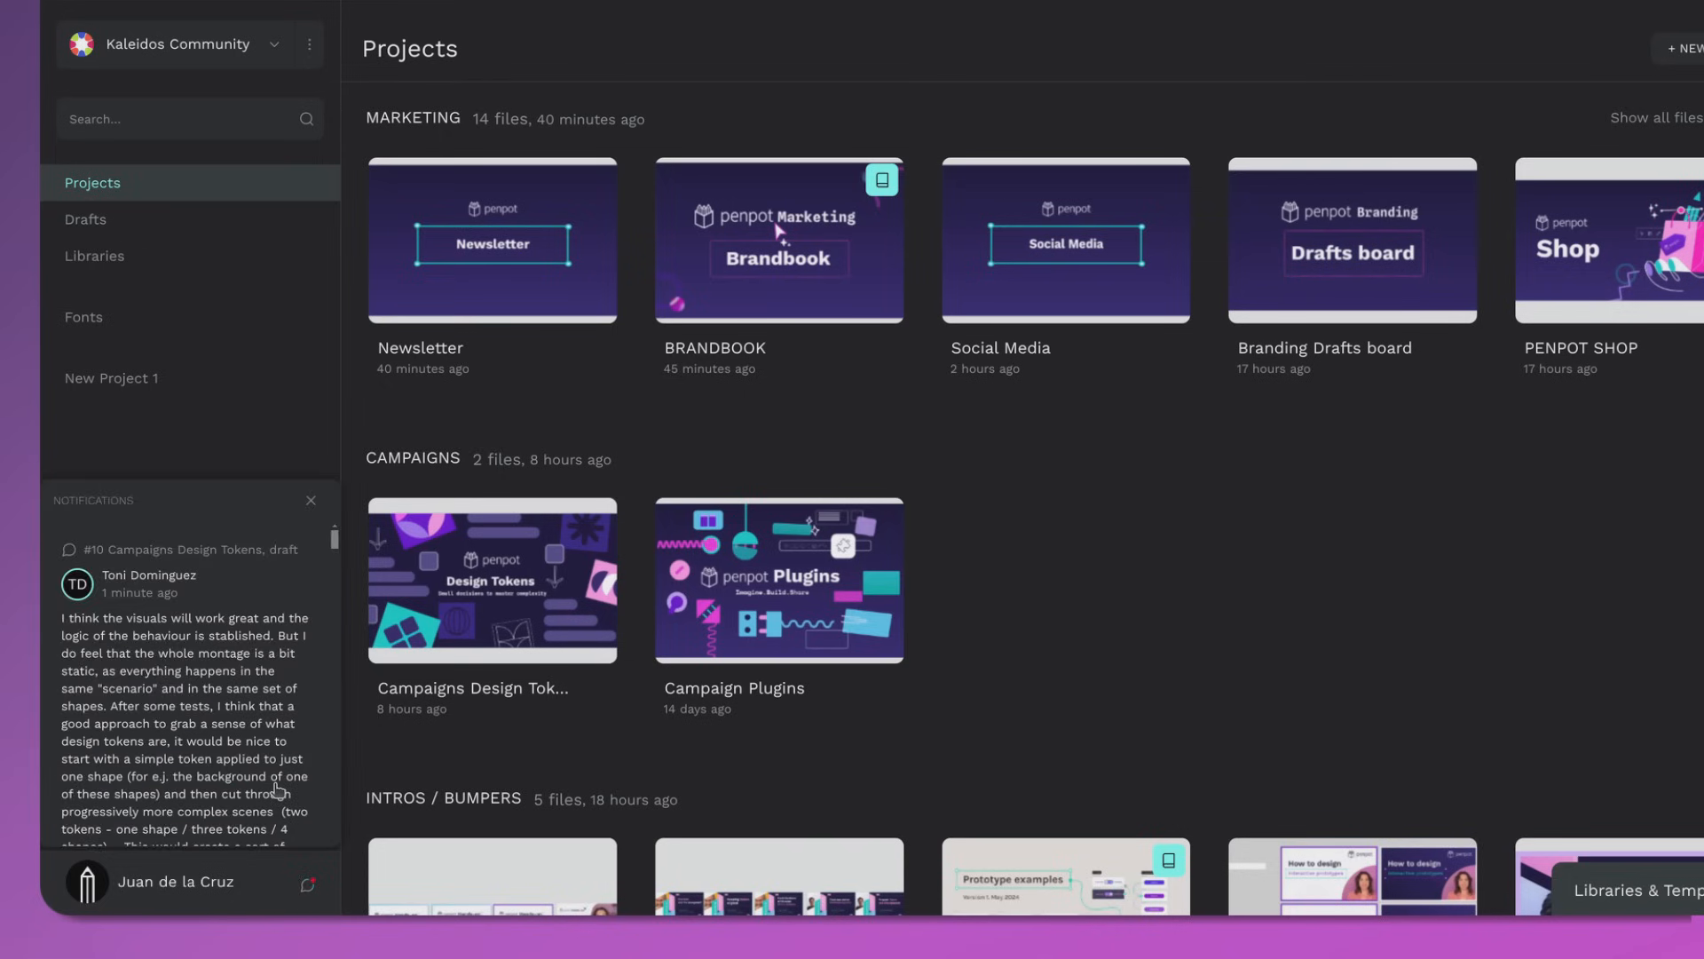
pyautogui.scroll(-3)
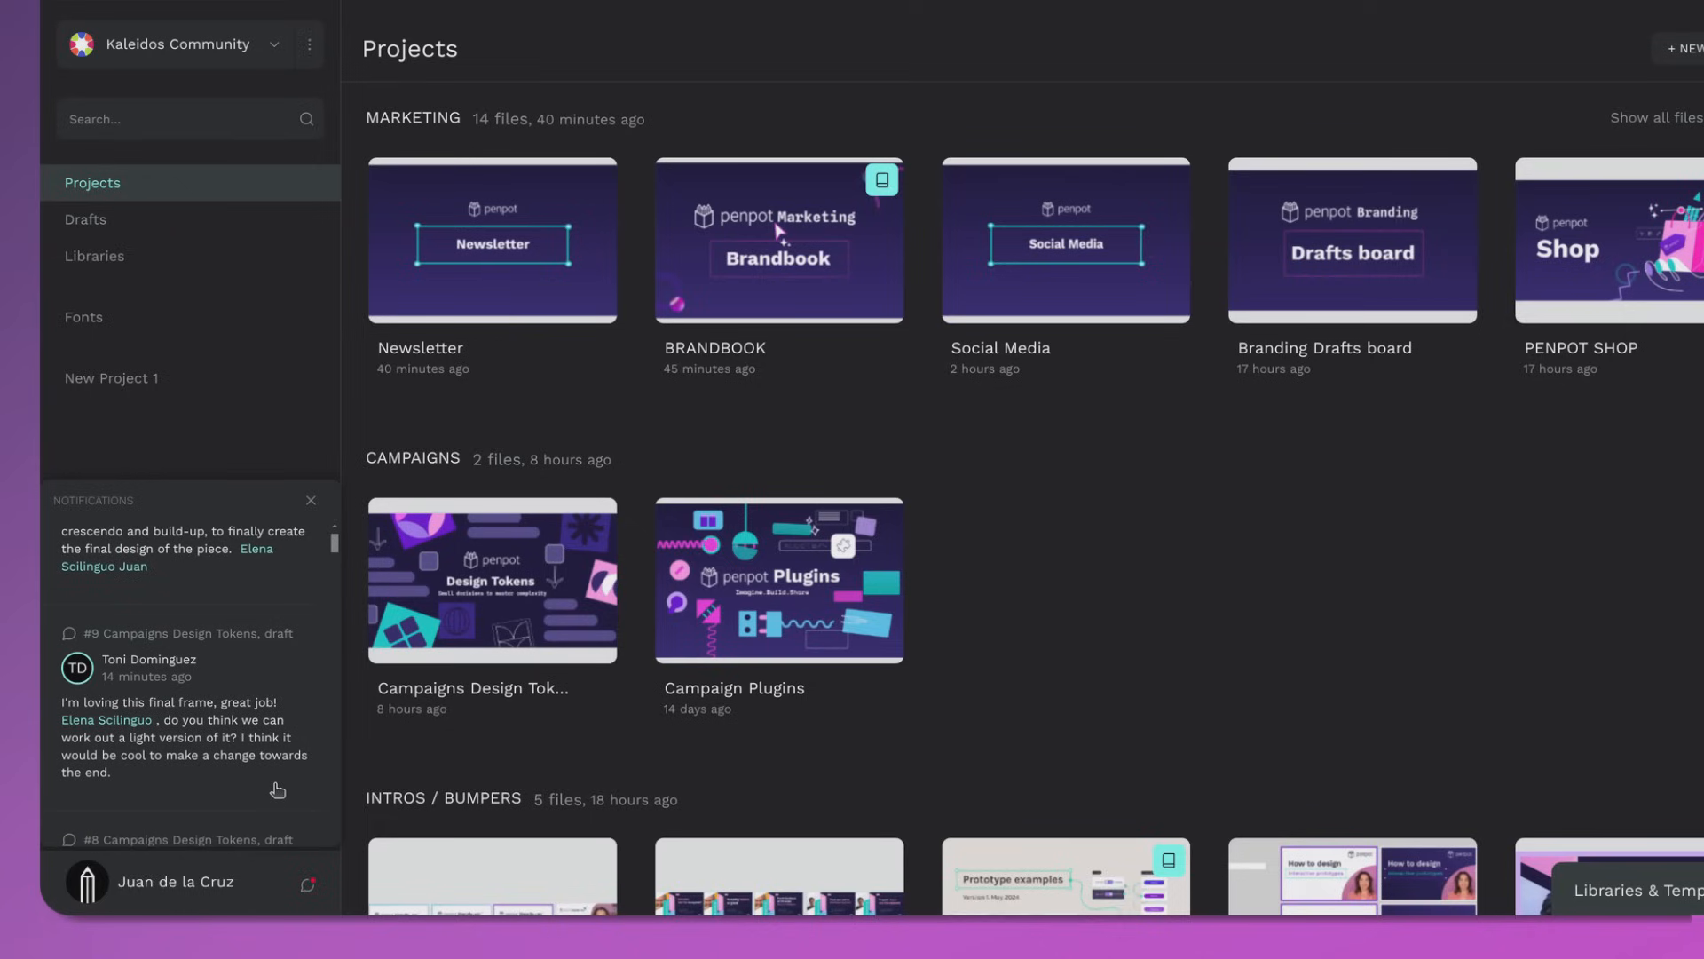
pyautogui.scroll(-3)
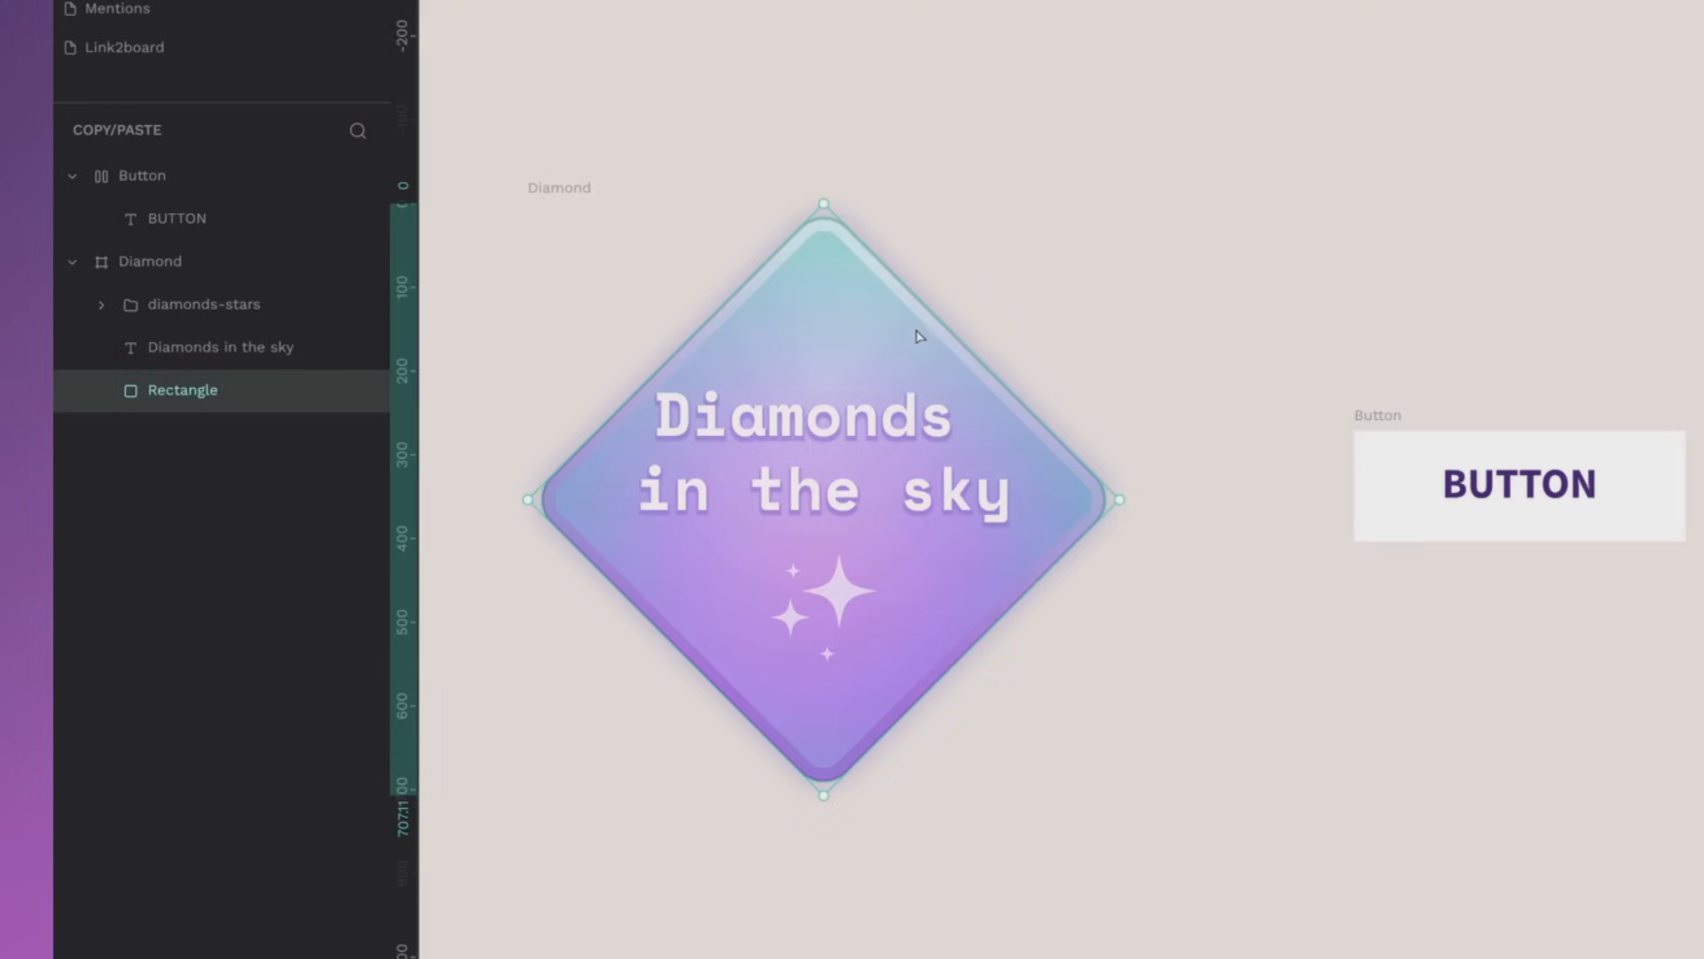
# - Copy the Diamond rectangle's properties and paste them onto the grey Button
pyautogui.rightClick(919, 336)
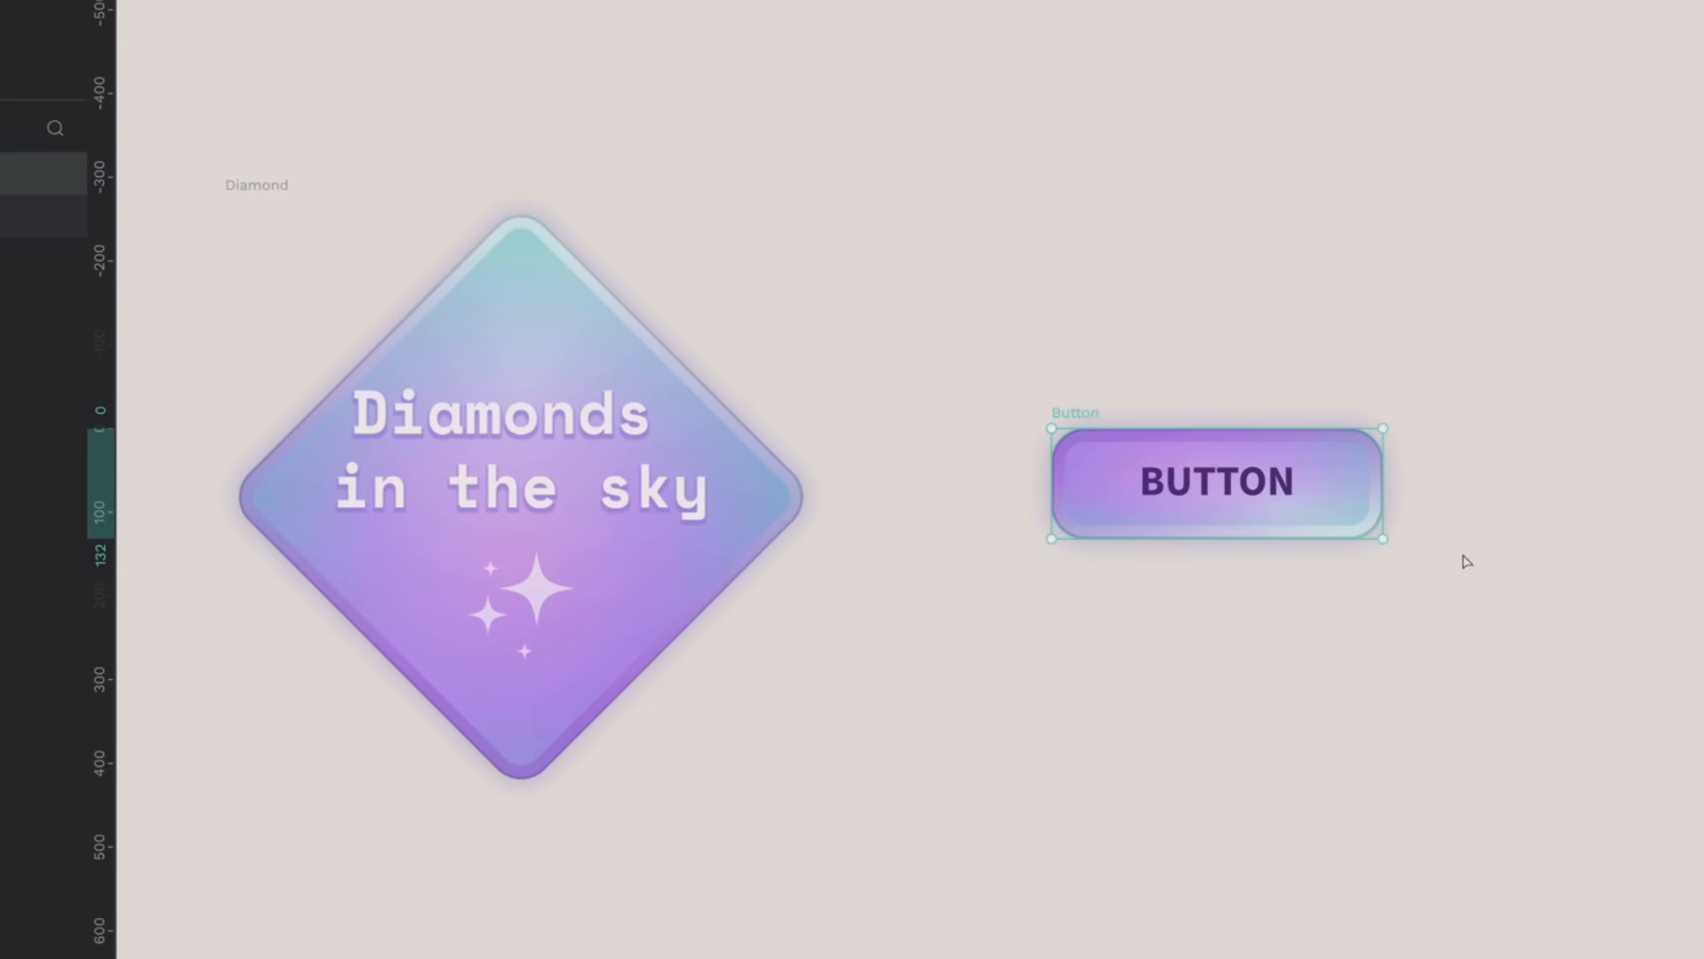
pyautogui.moveTo(1464, 551)
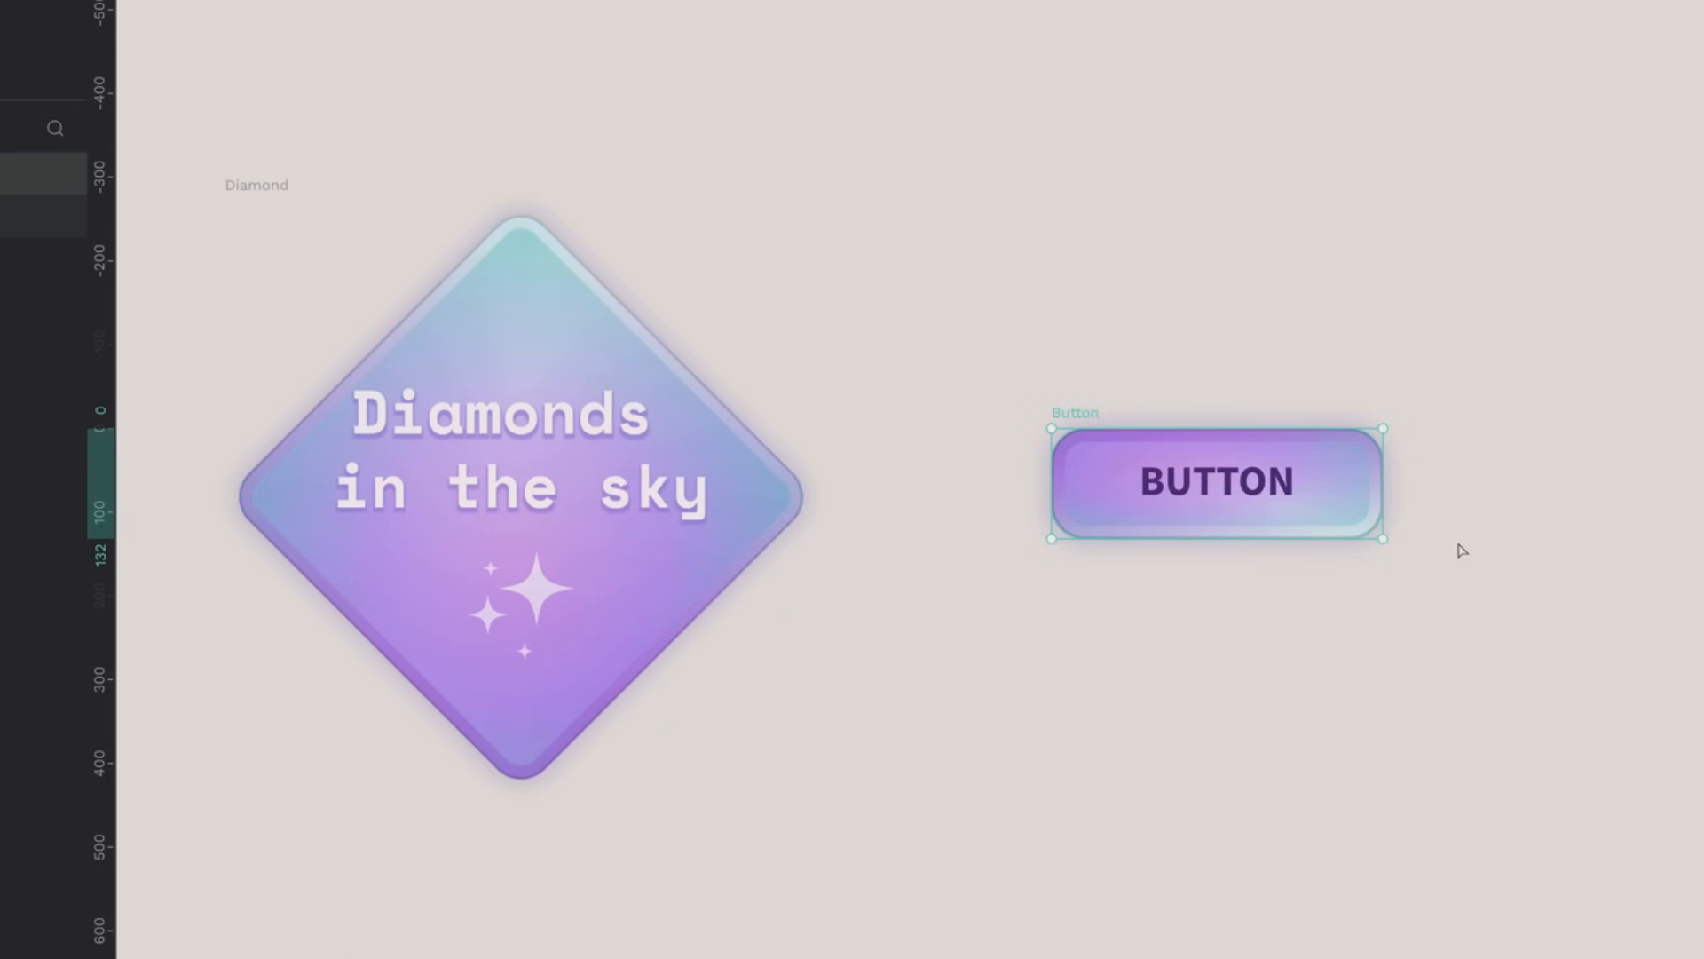
pyautogui.rightClick(1215, 481)
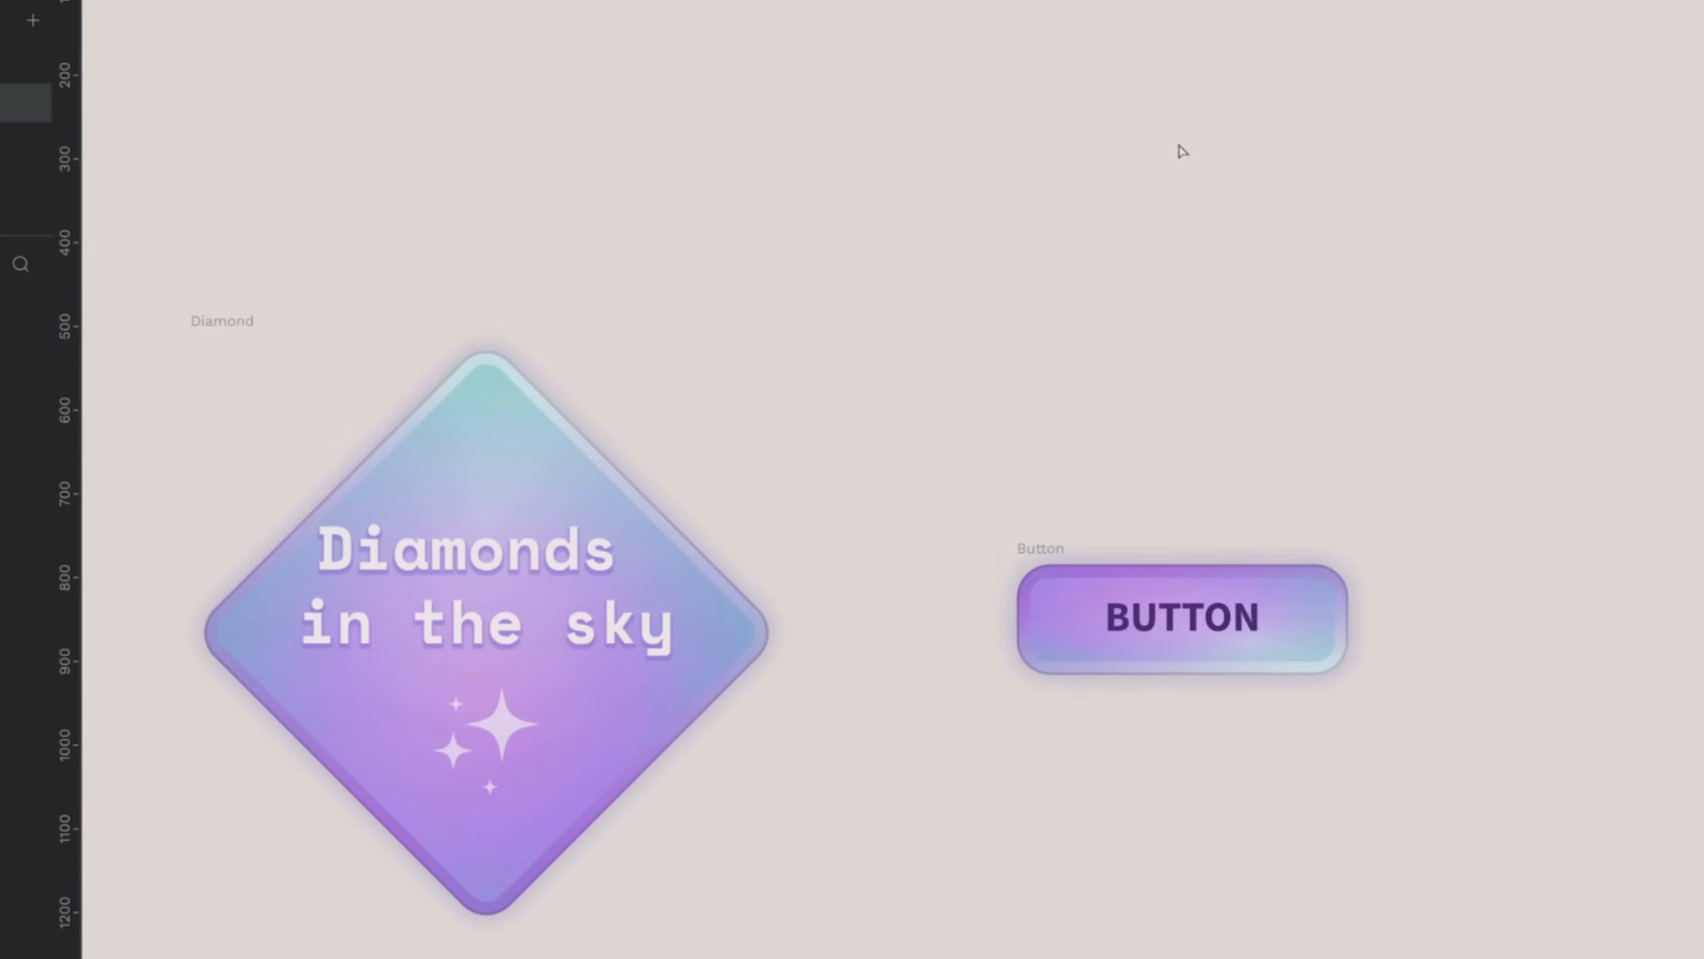
# - Paste the Button's CSS onto the canvas as text and bring up its actions
pyautogui.click(1181, 618)
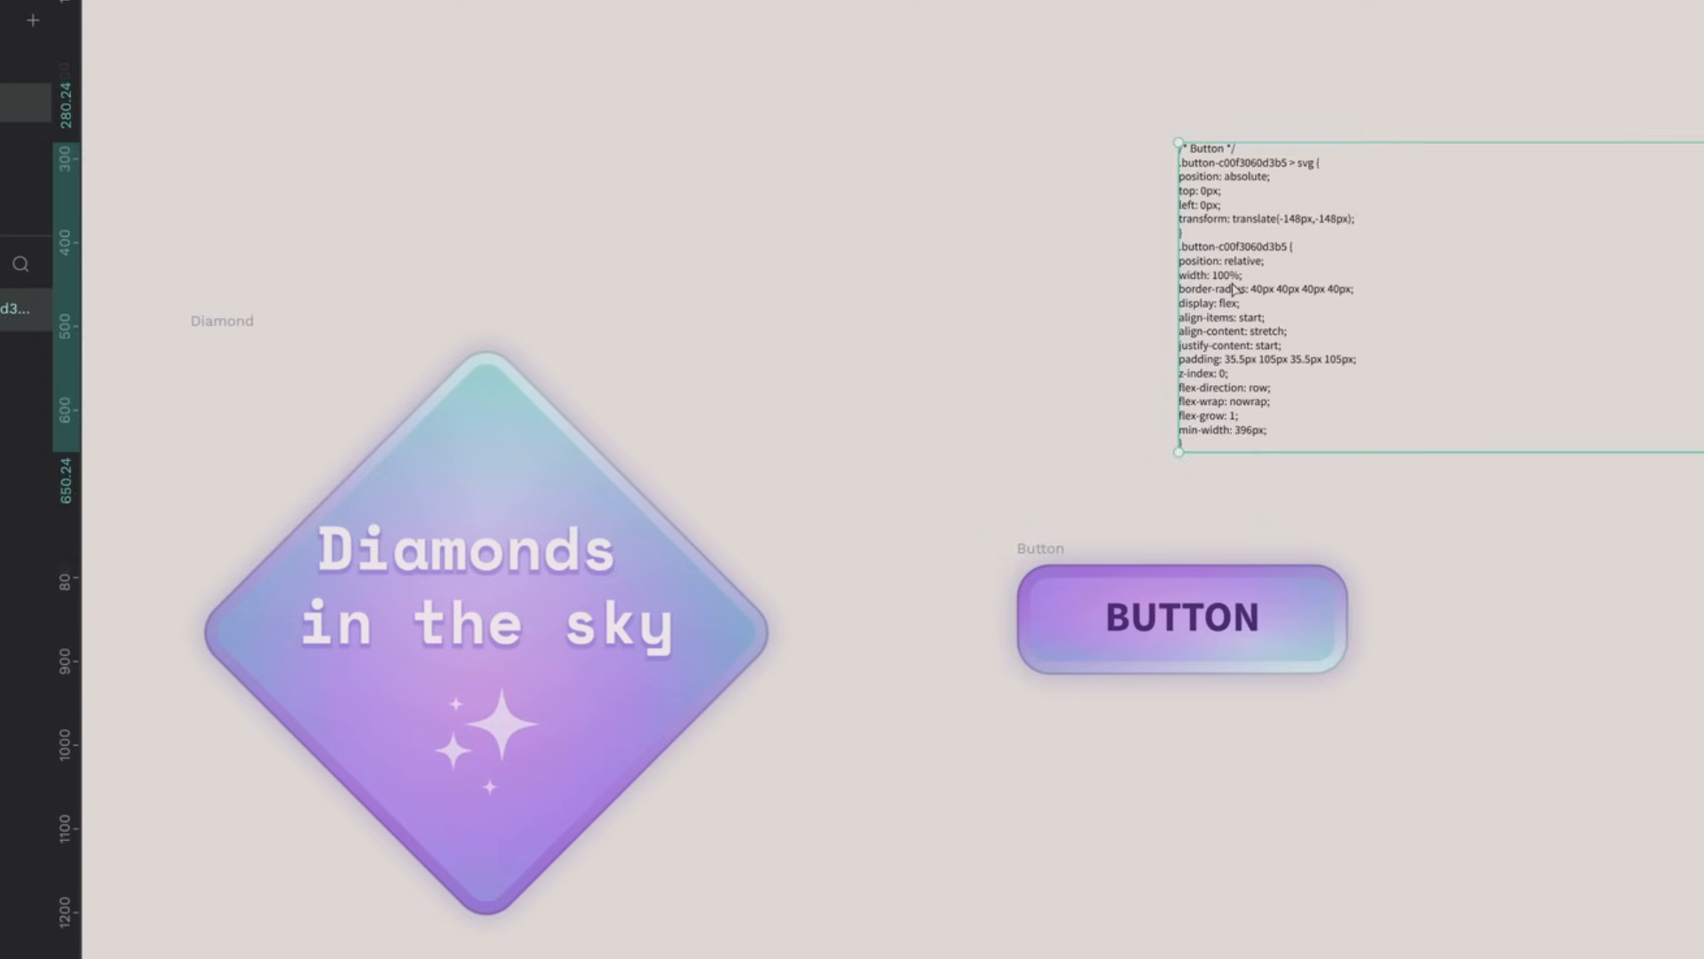
pyautogui.rightClick(468, 553)
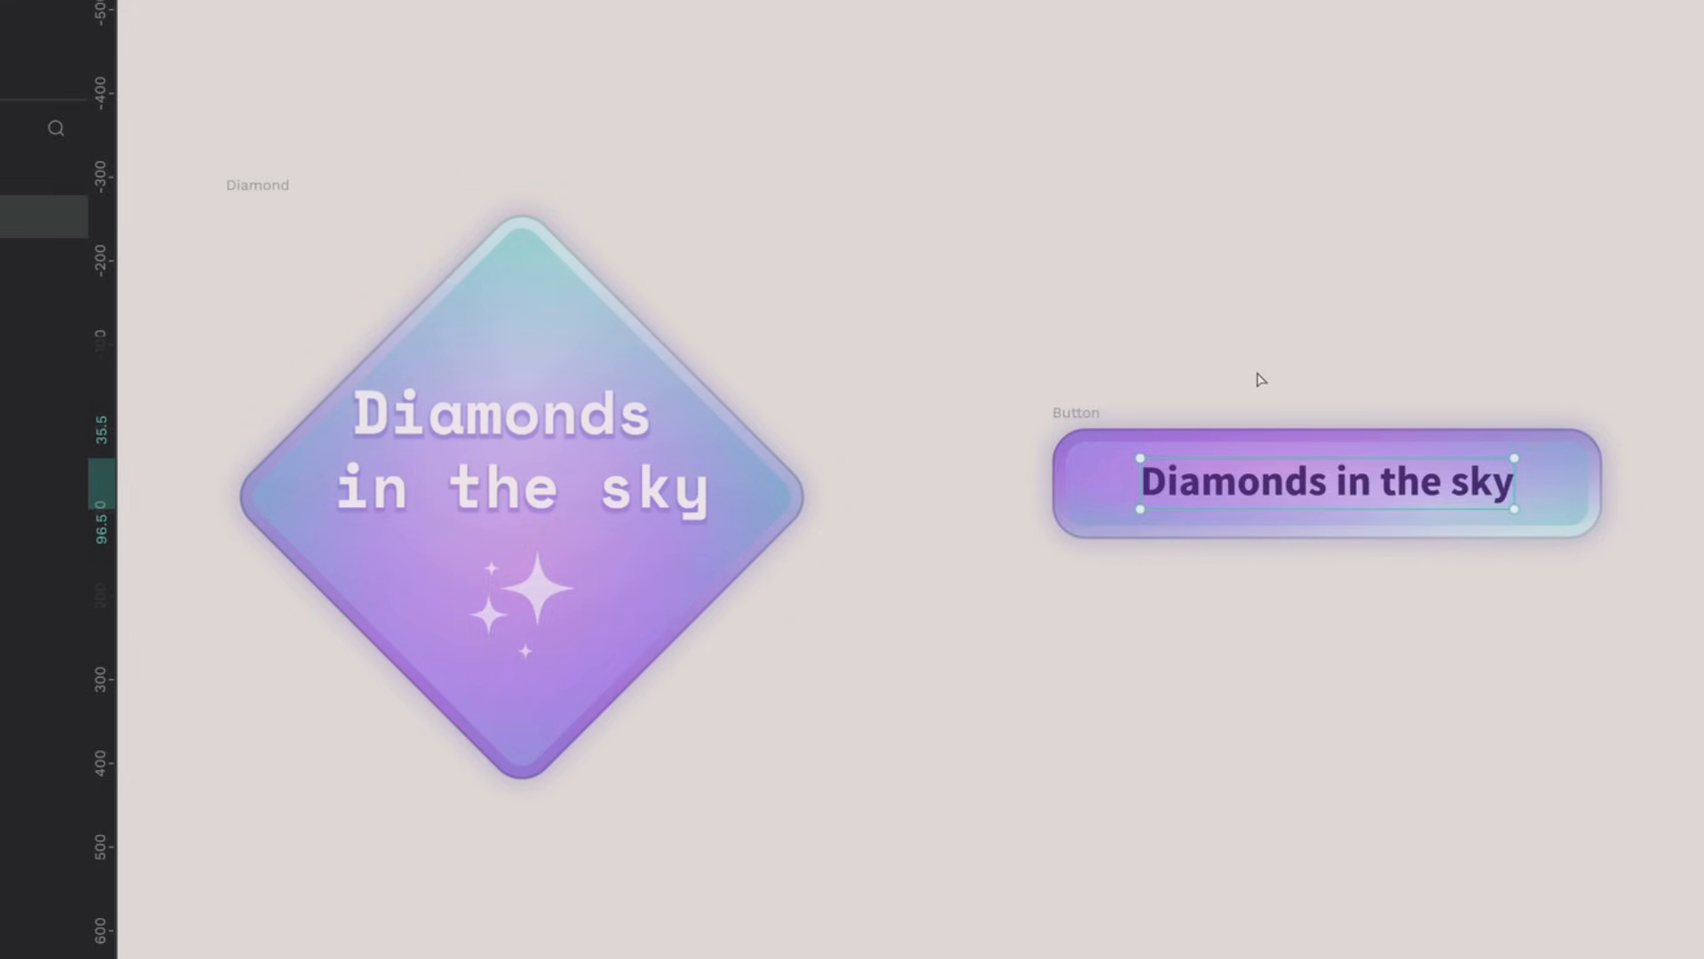
pyautogui.moveTo(1257, 382)
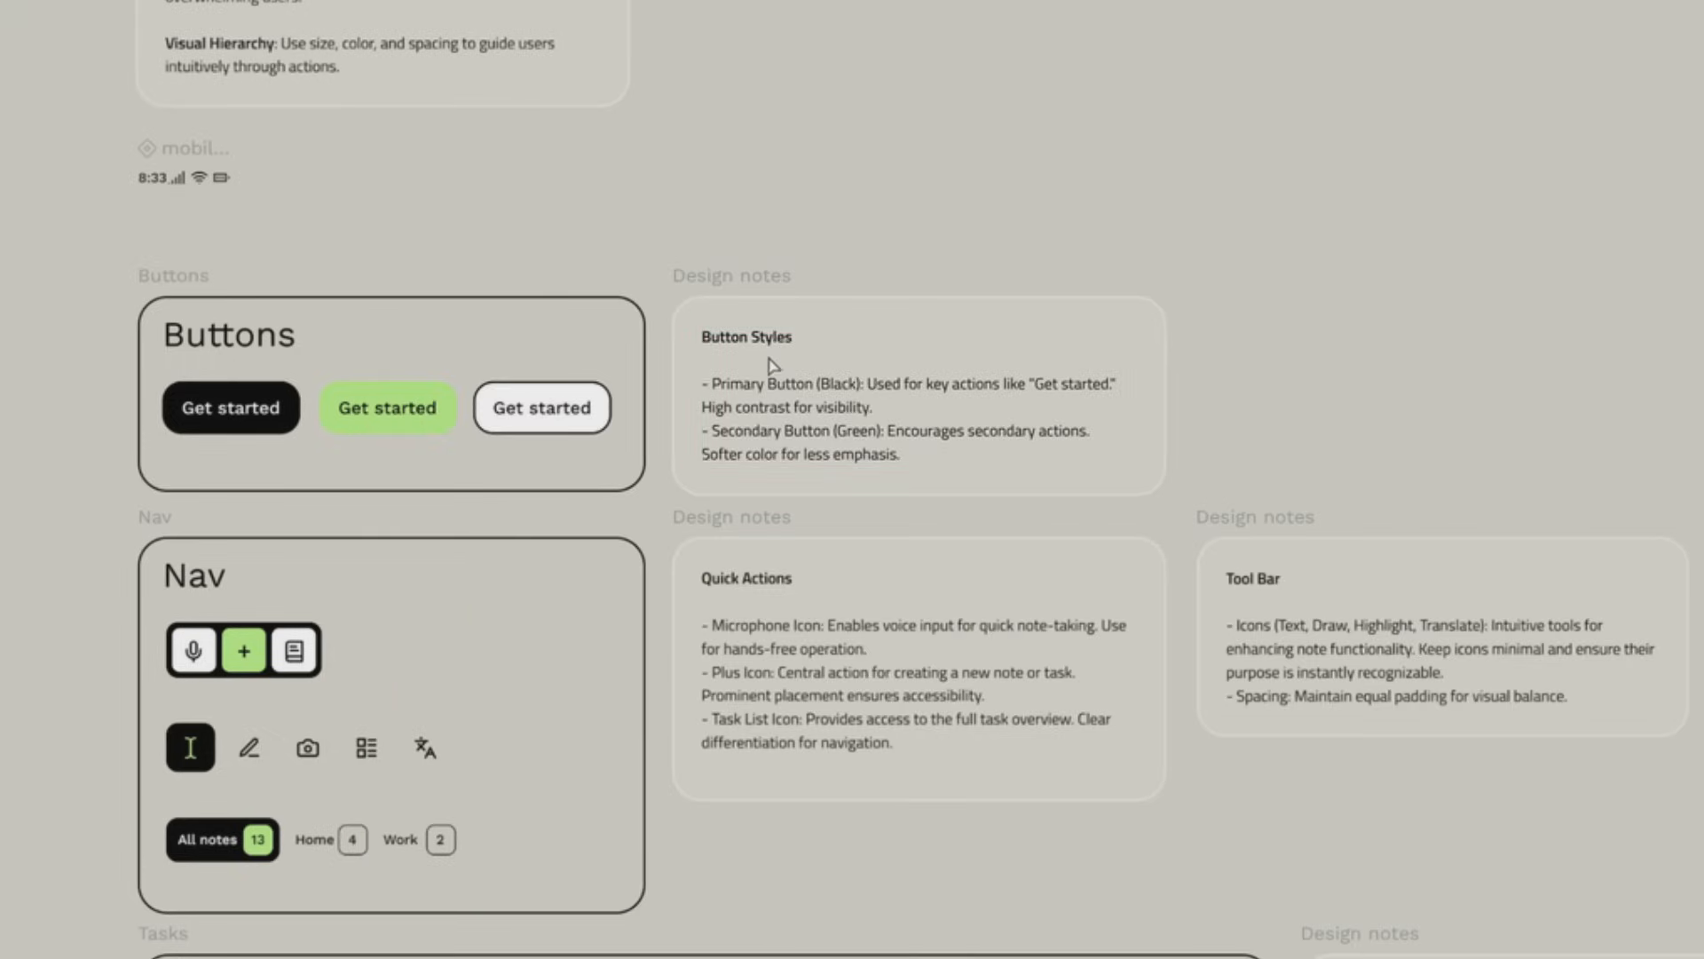
pyautogui.moveTo(1032, 252)
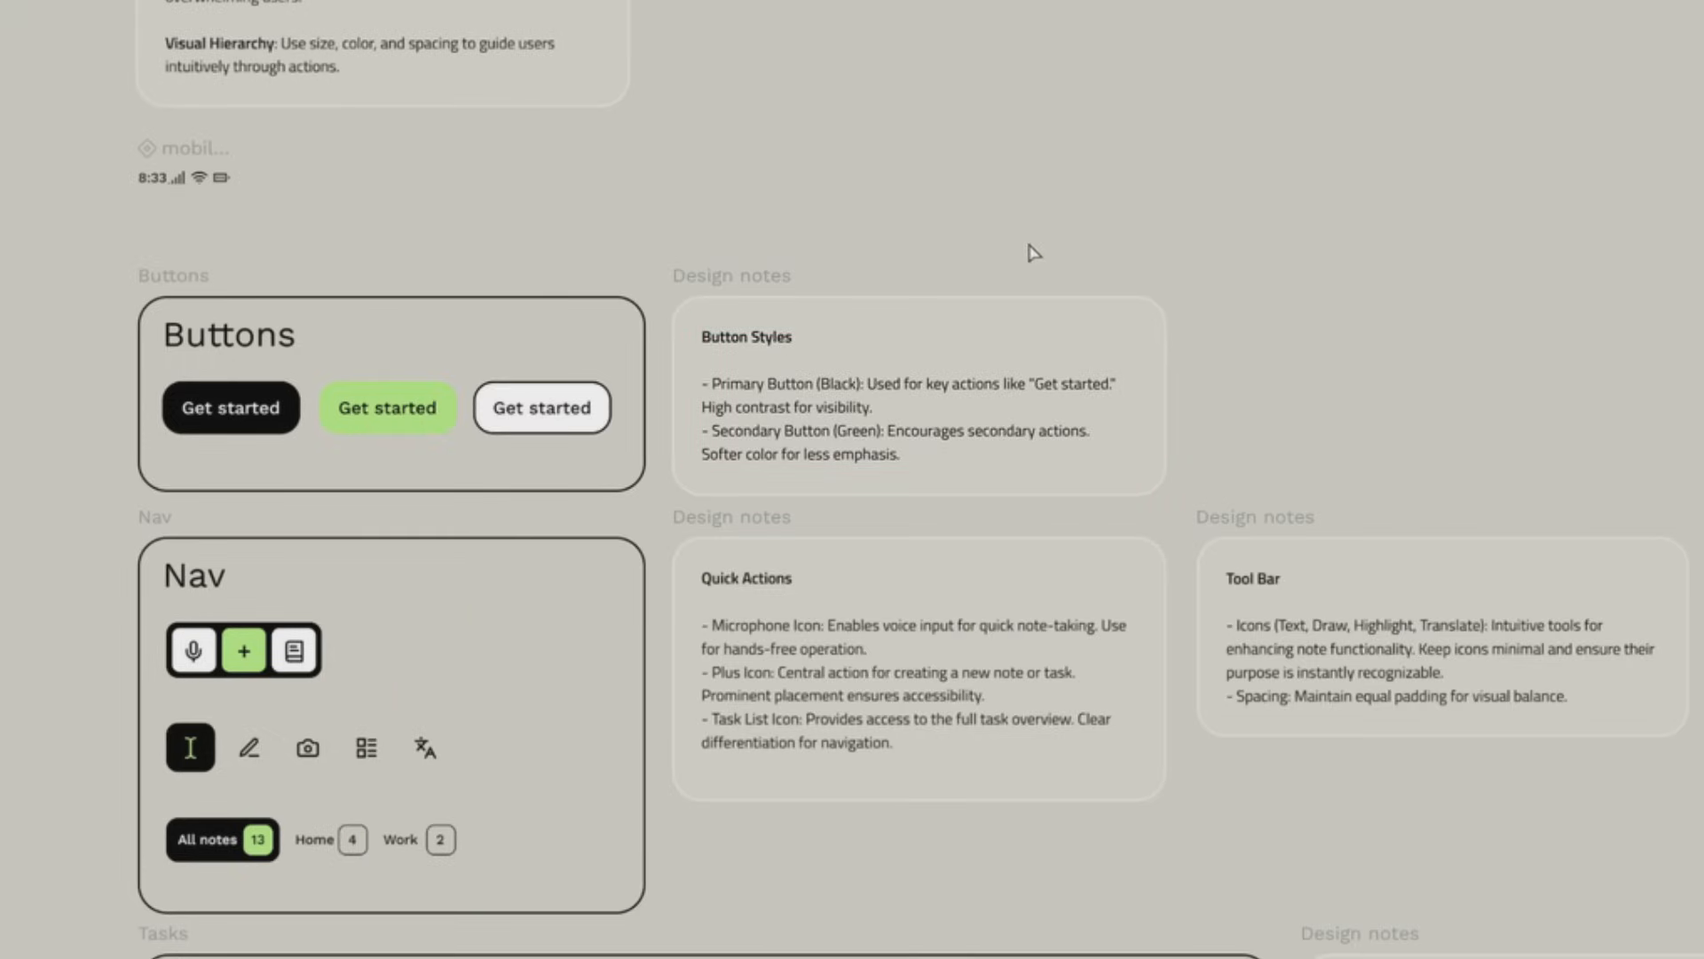
pyautogui.moveTo(973, 151)
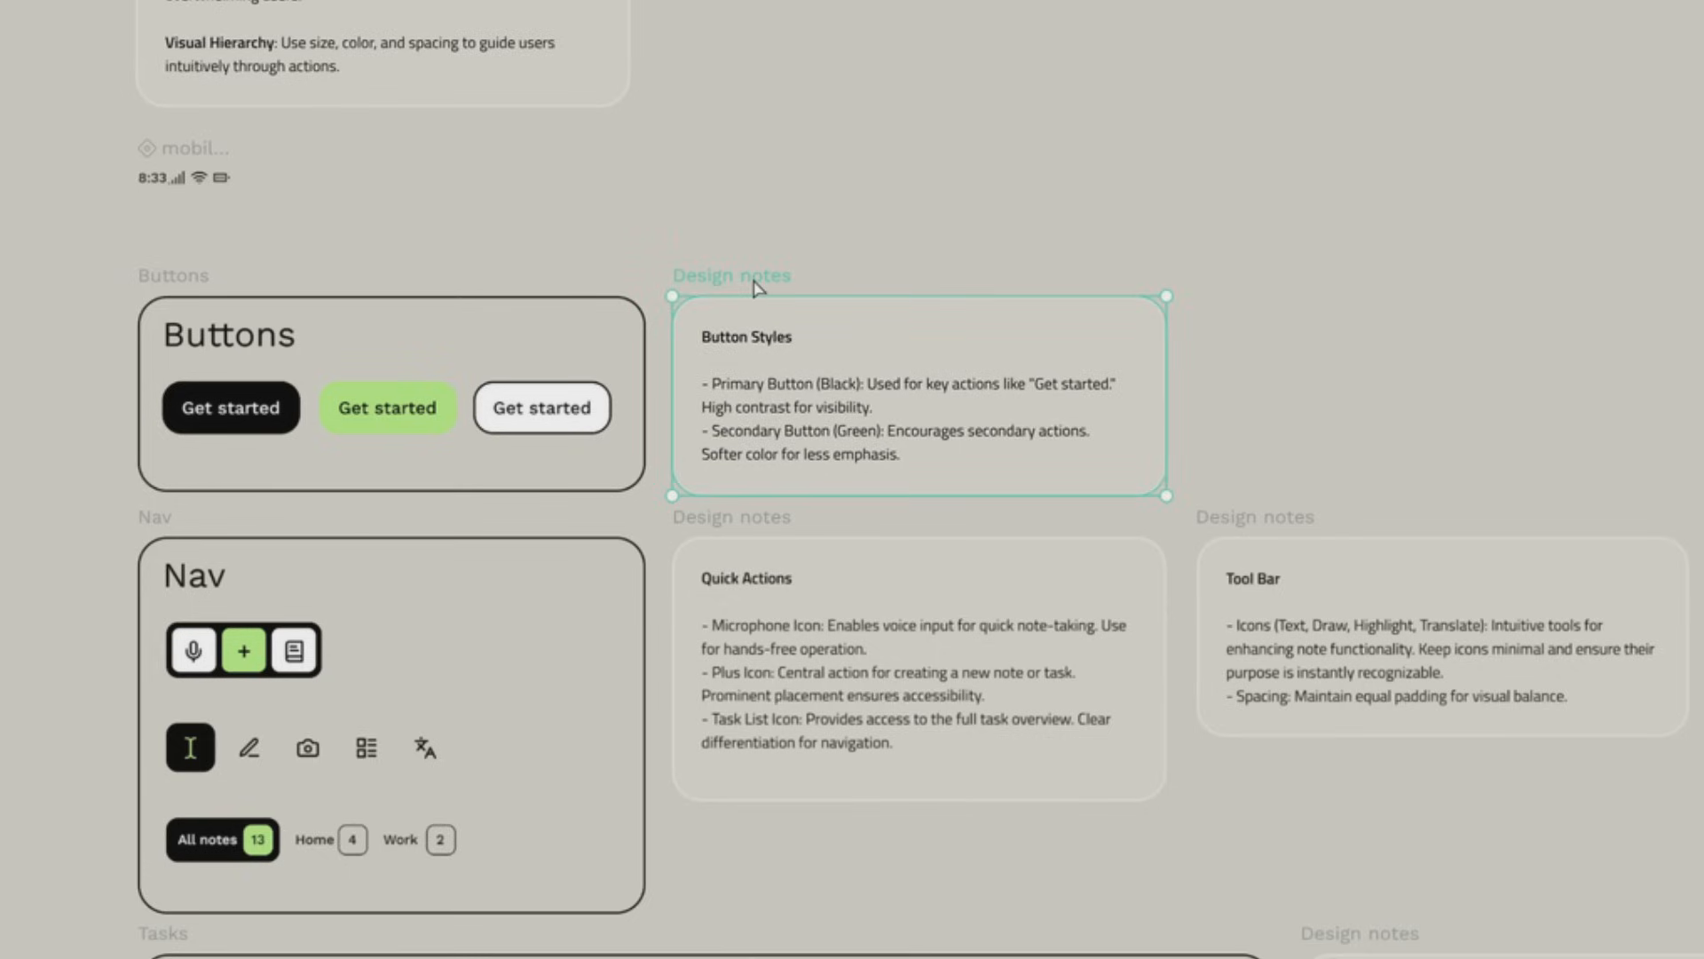
pyautogui.rightClick(913, 396)
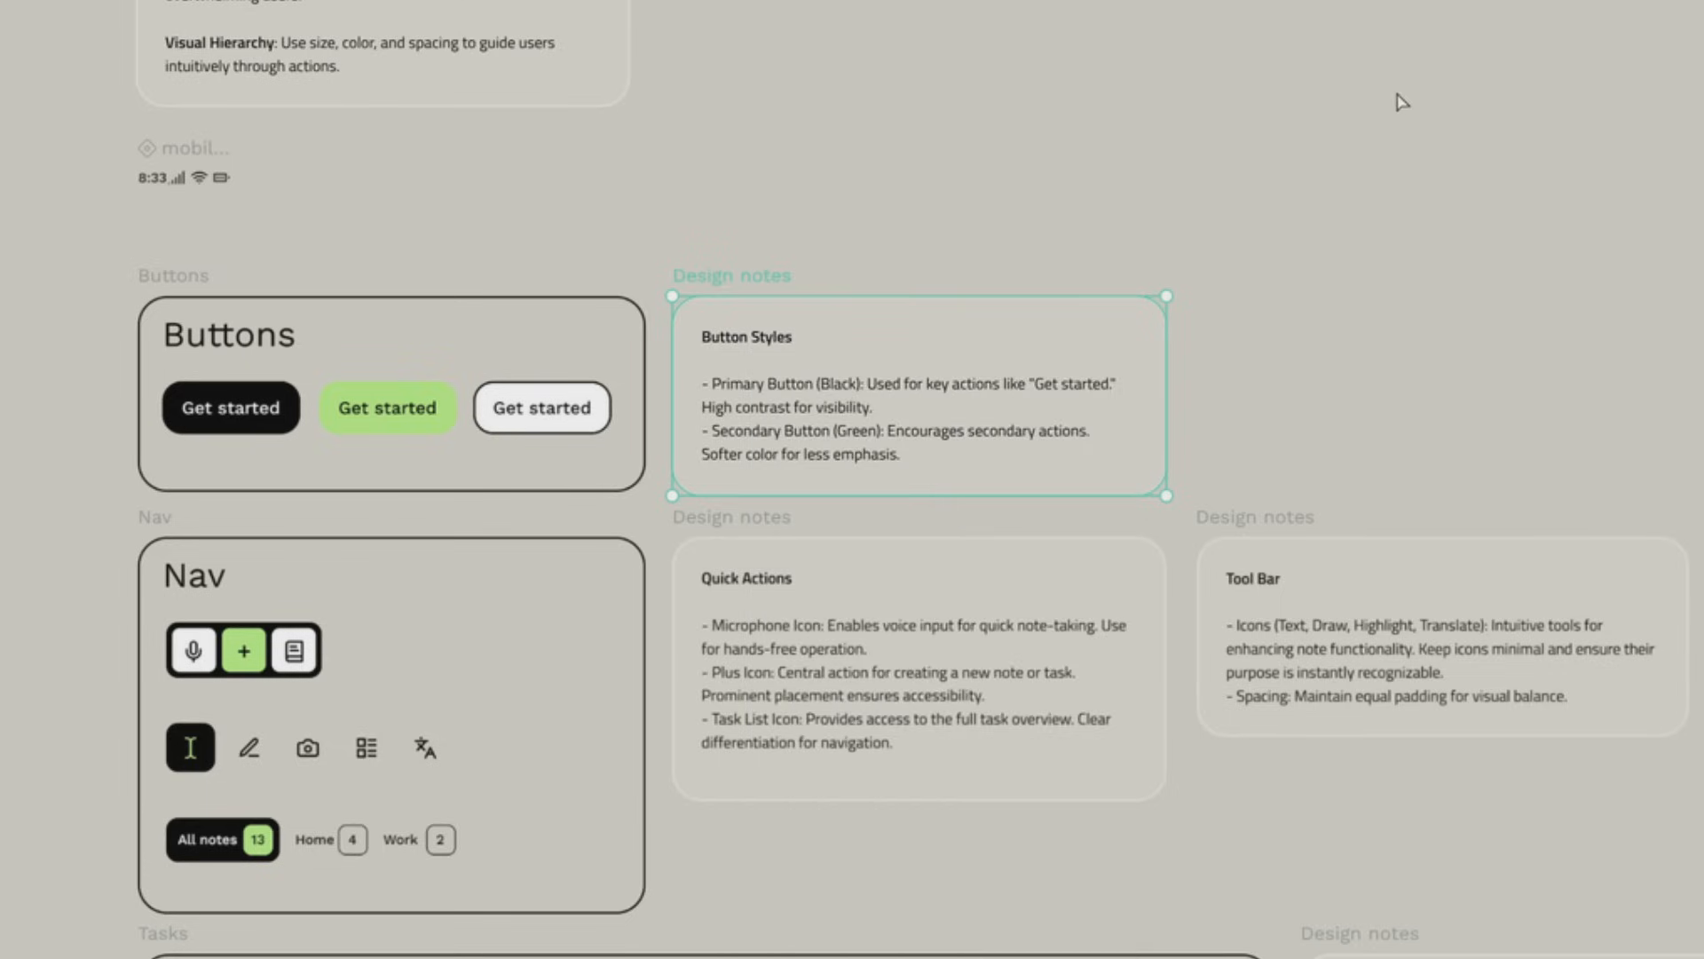
pyautogui.moveTo(1363, 243)
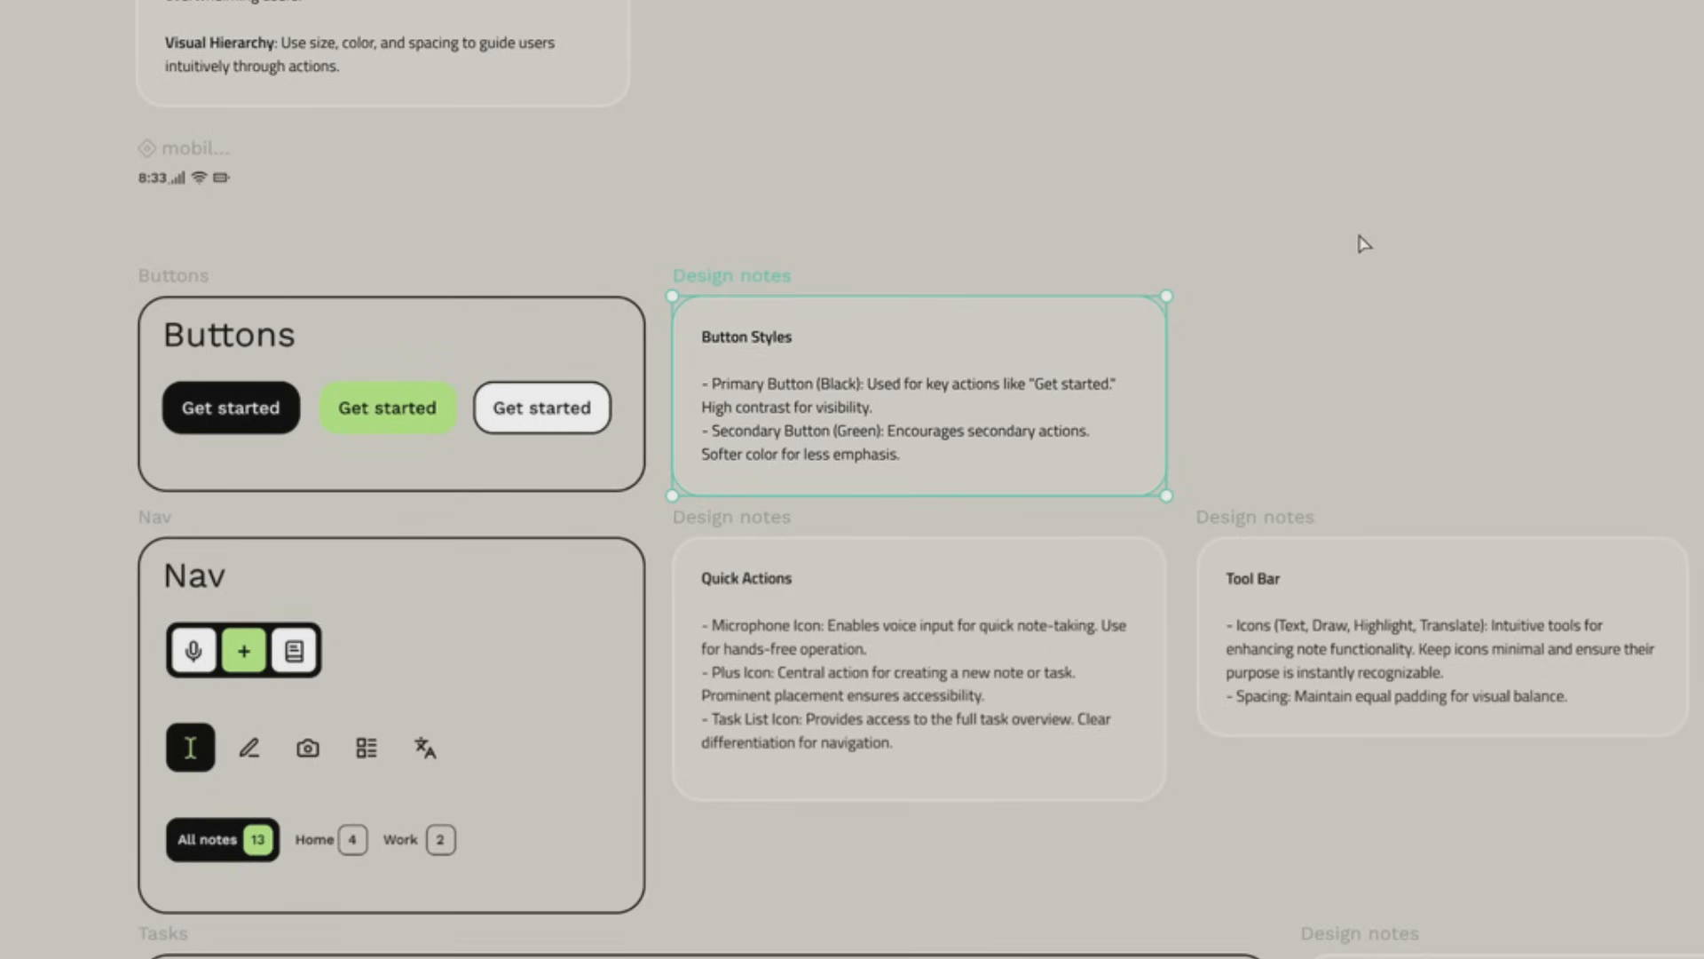
pyautogui.moveTo(1312, 355)
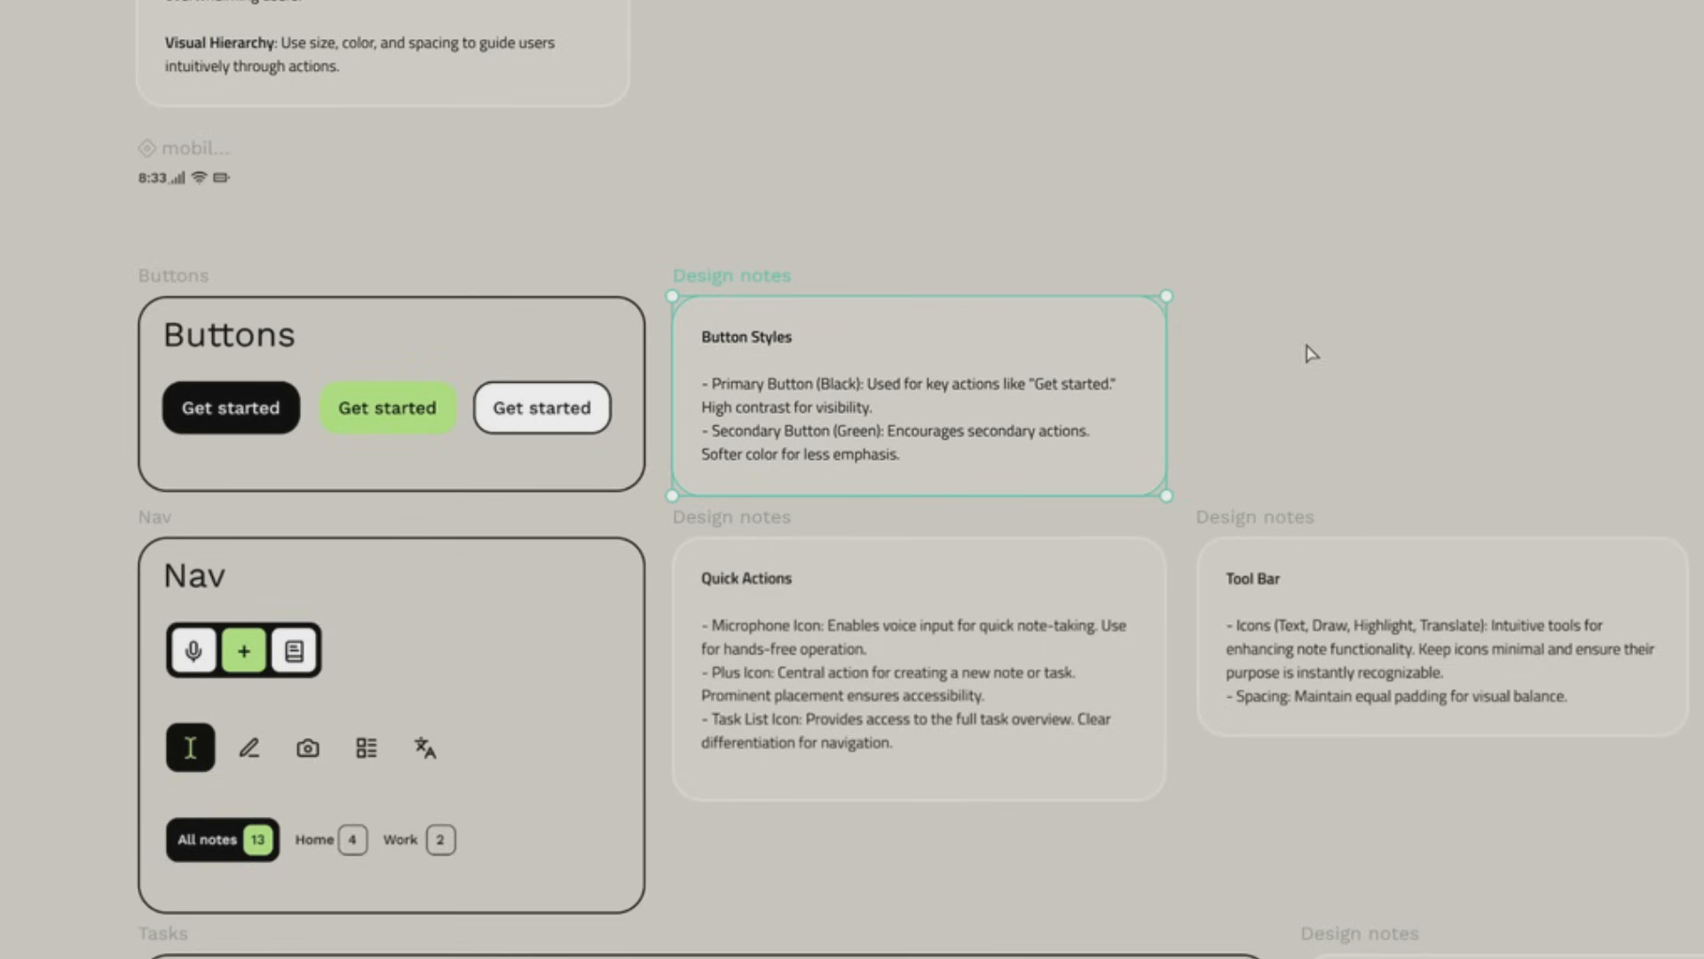
pyautogui.moveTo(1055, 369)
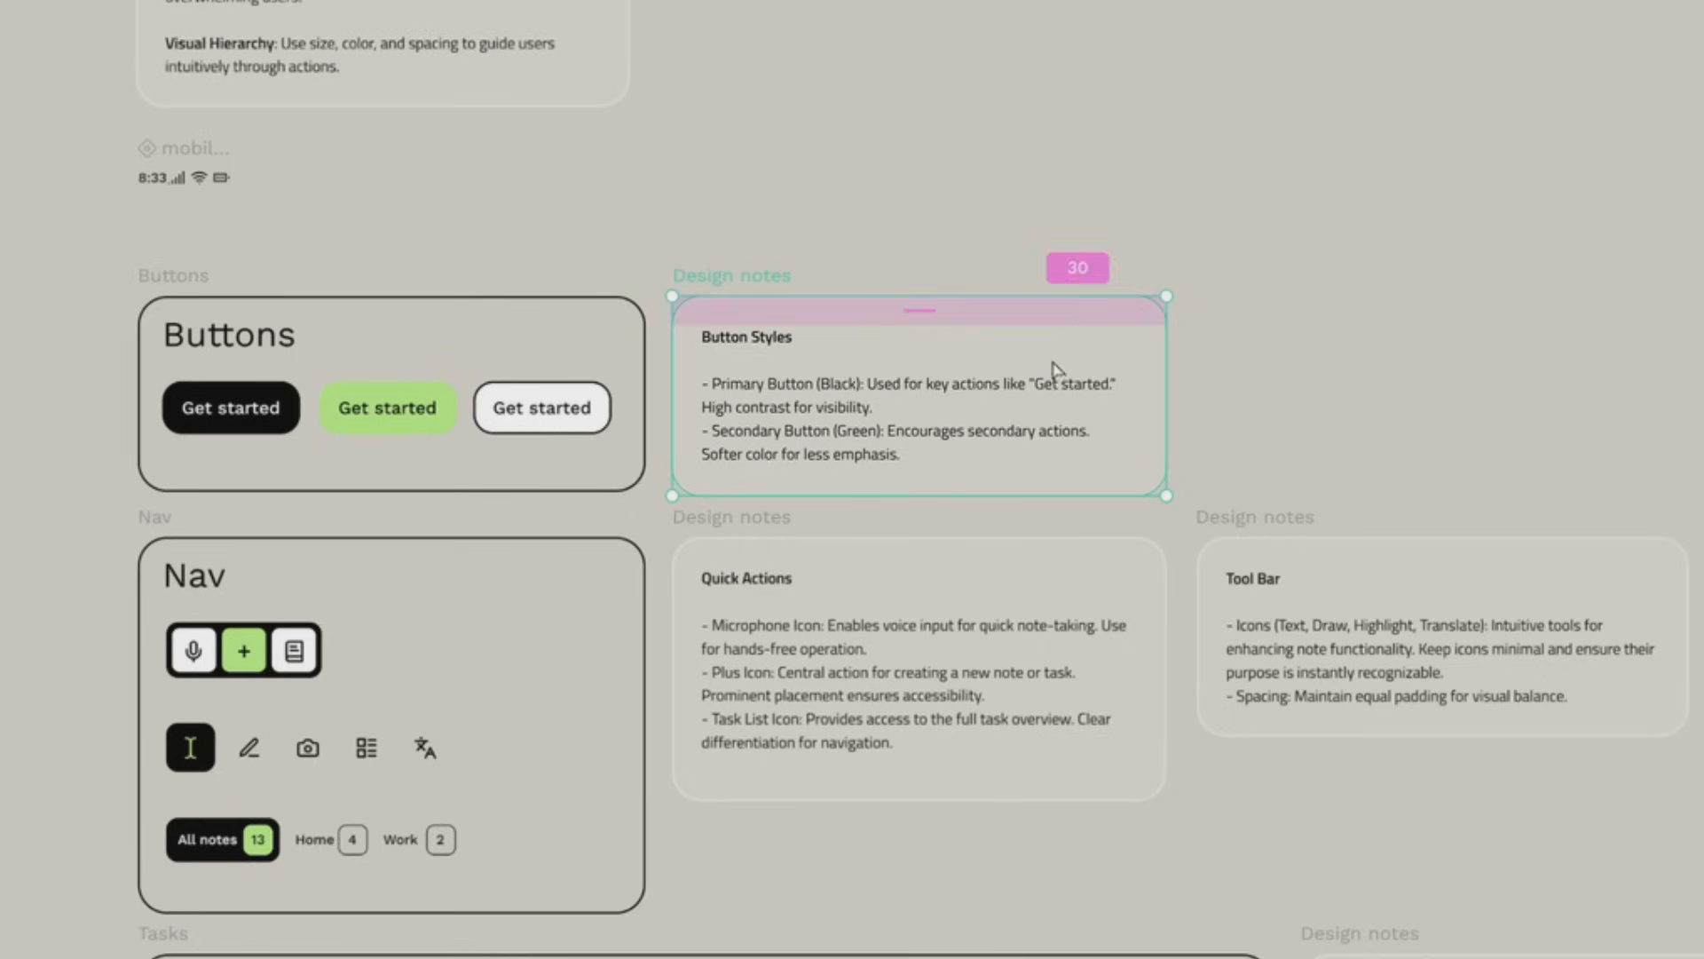